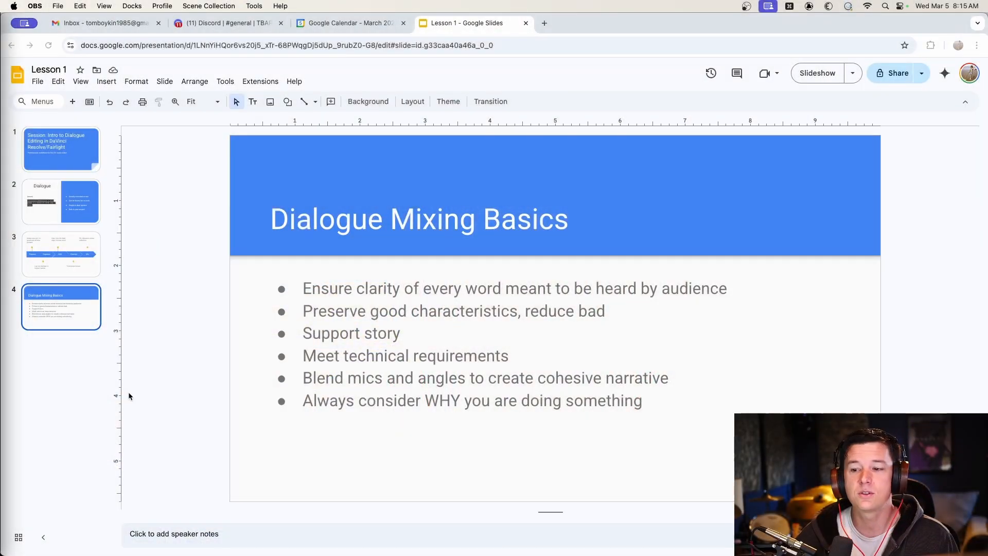
- Show the Prepare–Organize–Edit–Cleanup–Mix dialogue workflow timeline slide
{"action": "left_click", "coordinate": [61, 254]}
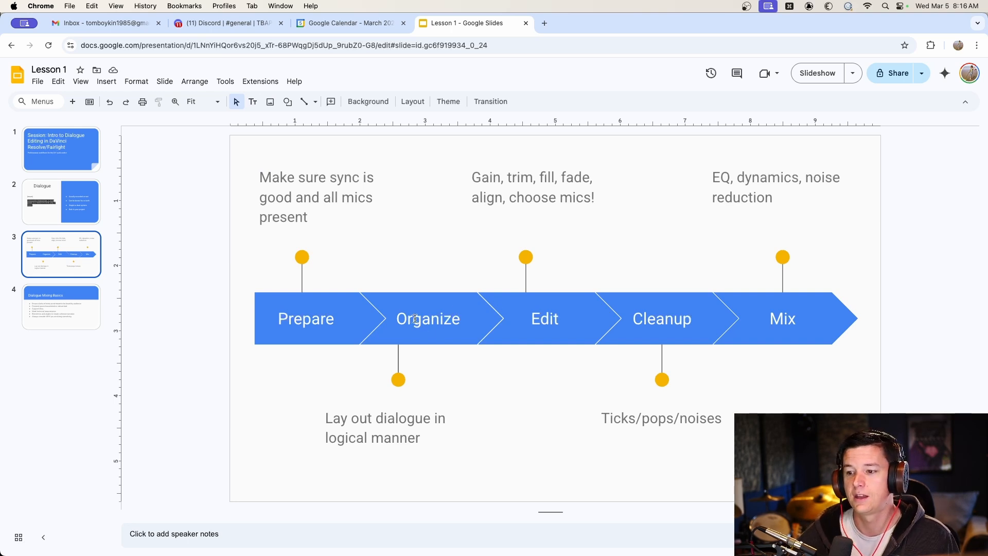
{"action": "mouse_move", "coordinate": [401, 317]}
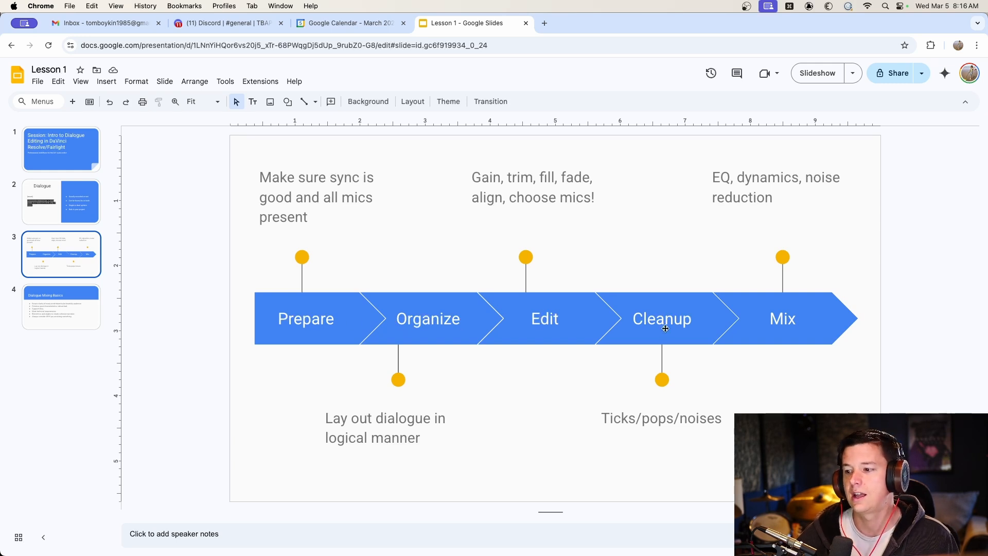
{"action": "mouse_move", "coordinate": [313, 318]}
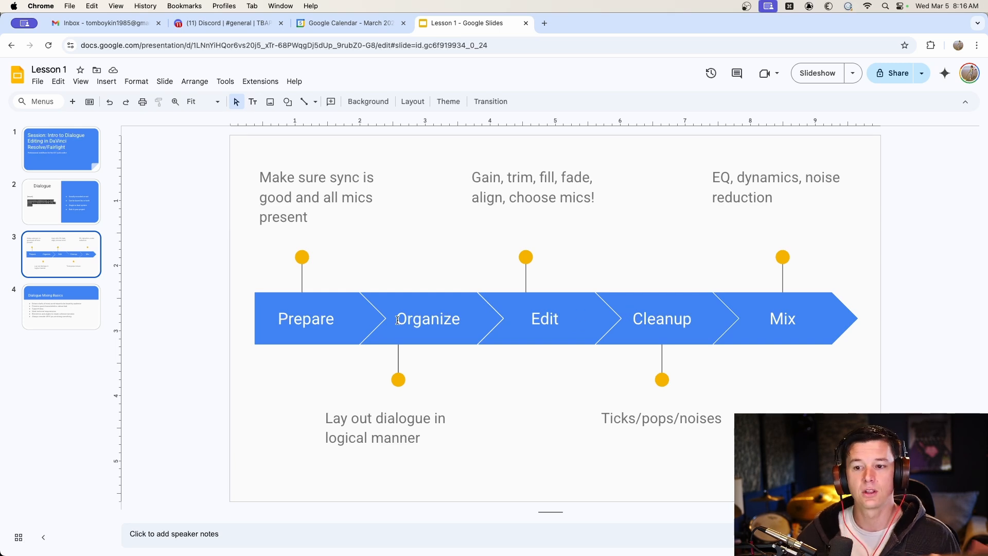
{"action": "mouse_move", "coordinate": [349, 322]}
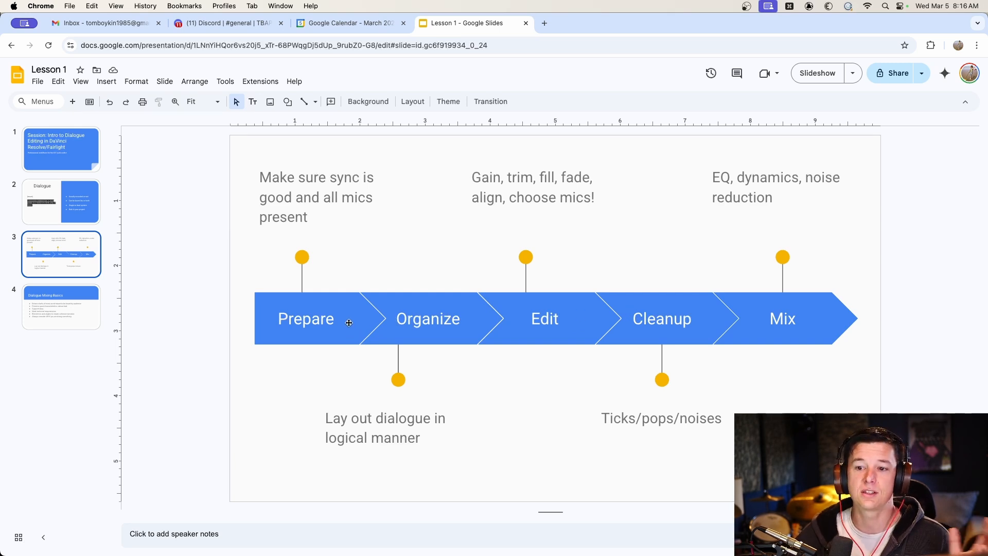
- Show the Dialogue Mixing Basics slide and place the cursor in its bullet list
{"action": "left_click", "coordinate": [60, 307]}
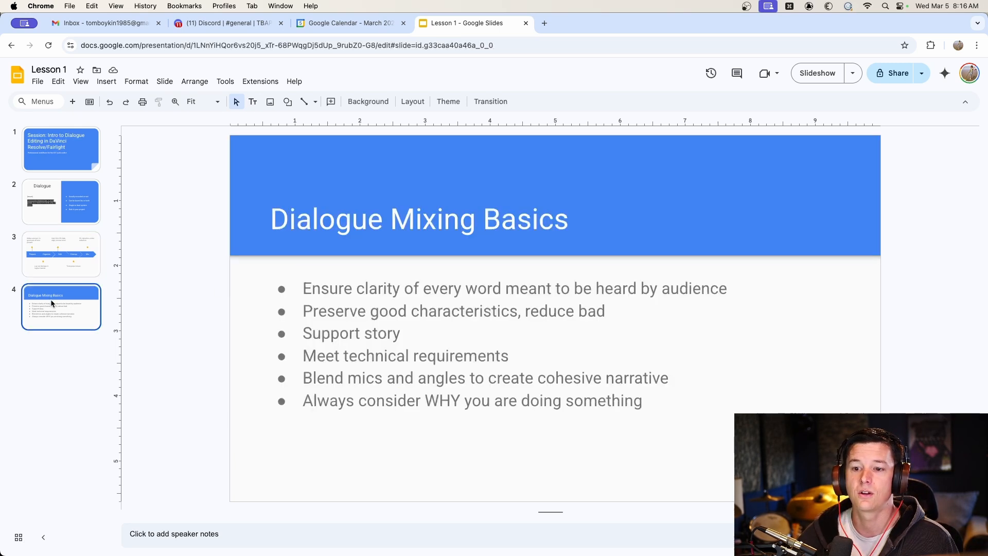
{"action": "mouse_move", "coordinate": [376, 228]}
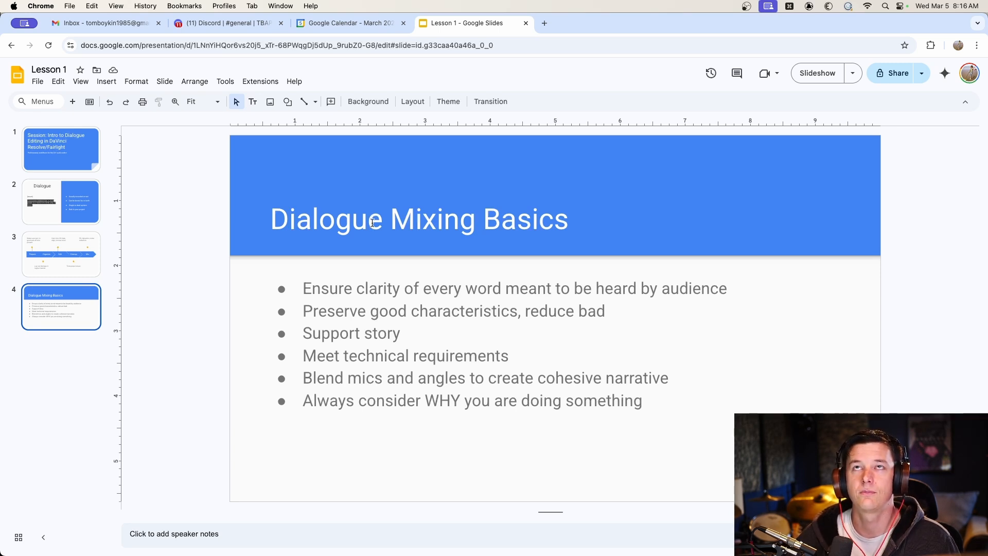
{"action": "mouse_move", "coordinate": [384, 239]}
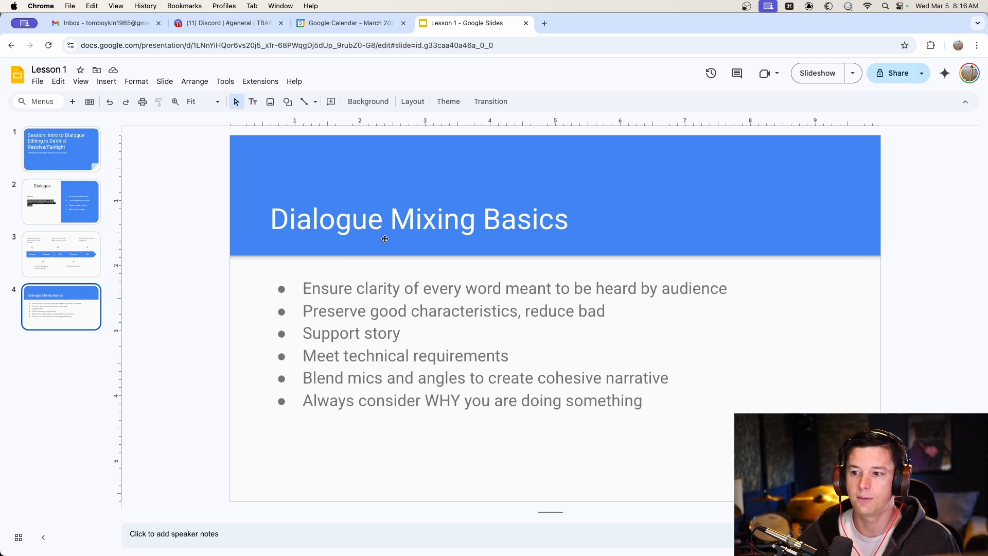
{"action": "mouse_move", "coordinate": [345, 288]}
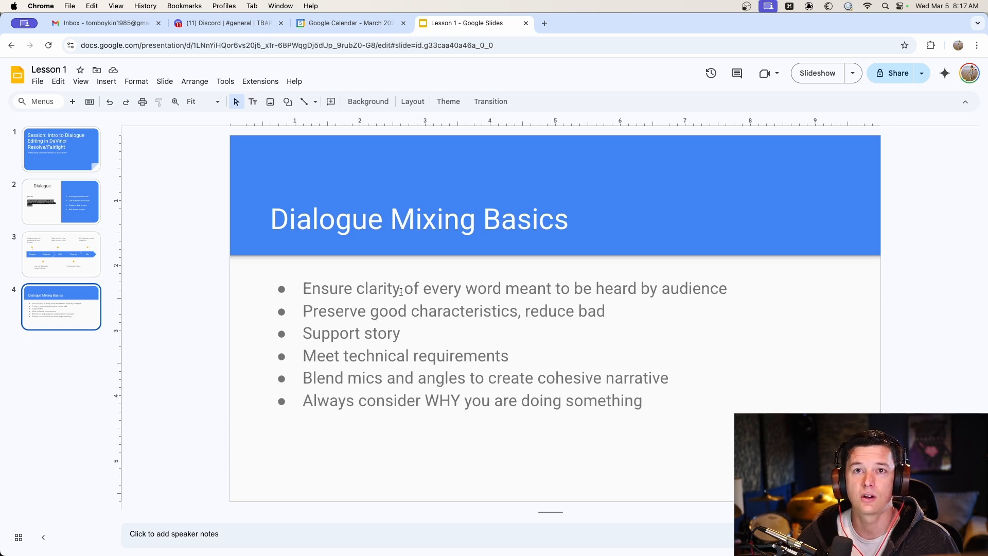
{"action": "mouse_move", "coordinate": [323, 311]}
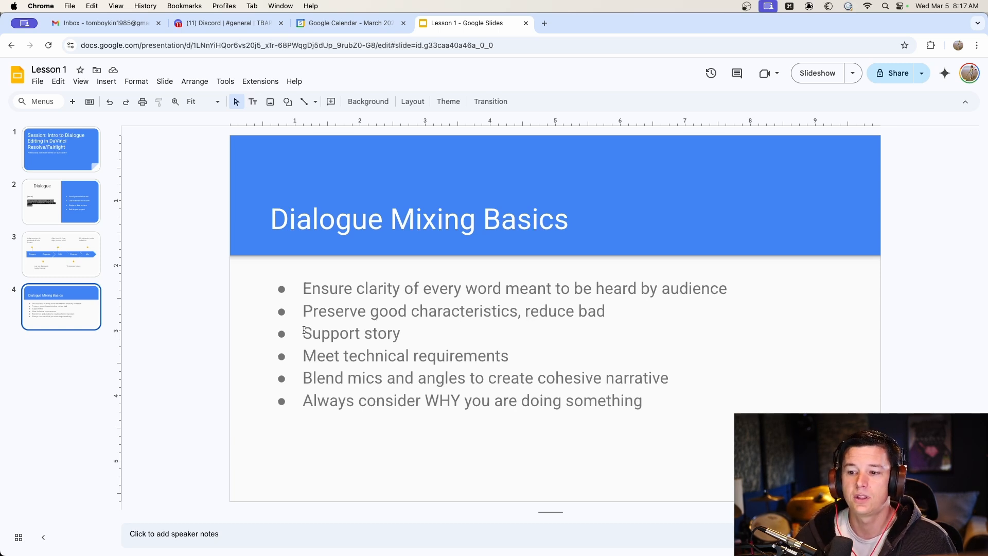
{"action": "left_click", "coordinate": [350, 332]}
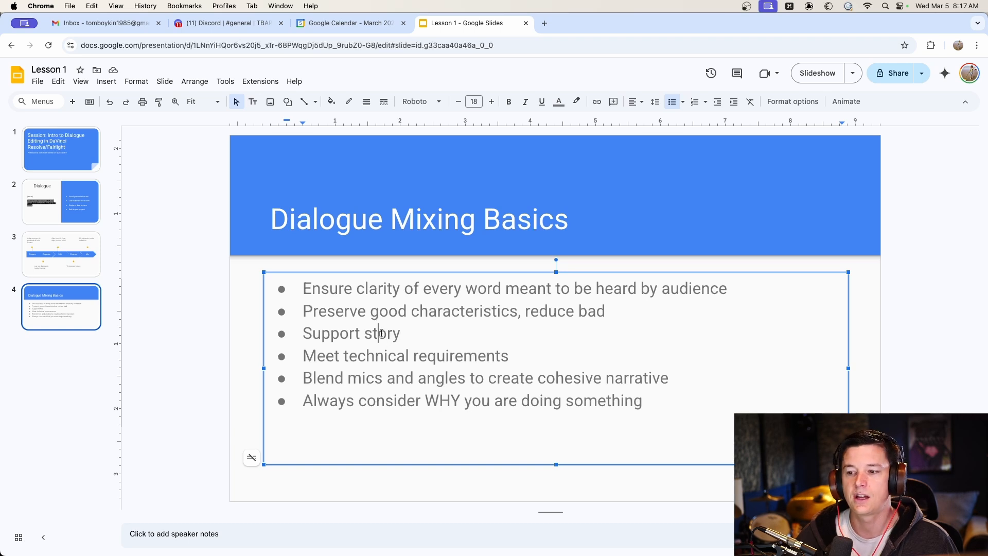
{"action": "left_click", "coordinate": [237, 312]}
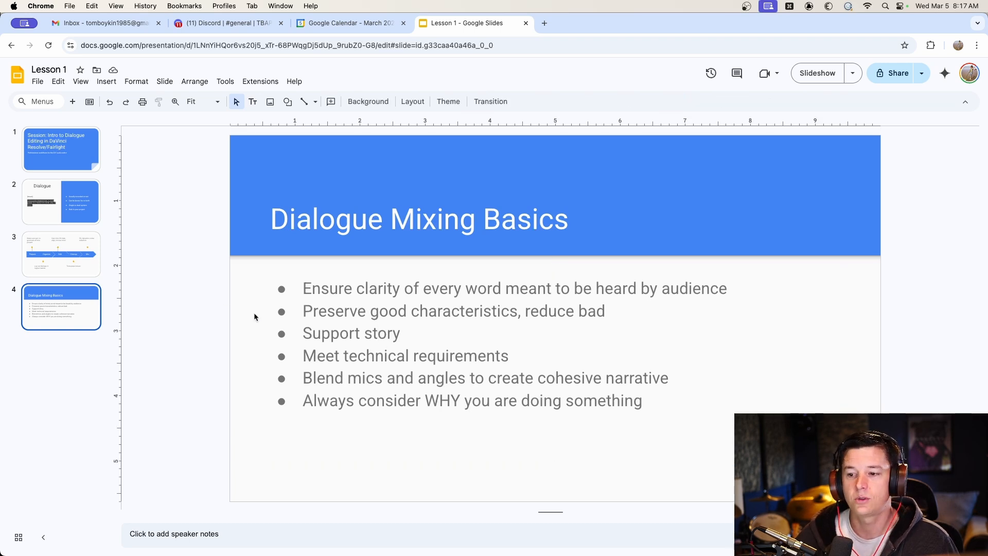
{"action": "mouse_move", "coordinate": [265, 319]}
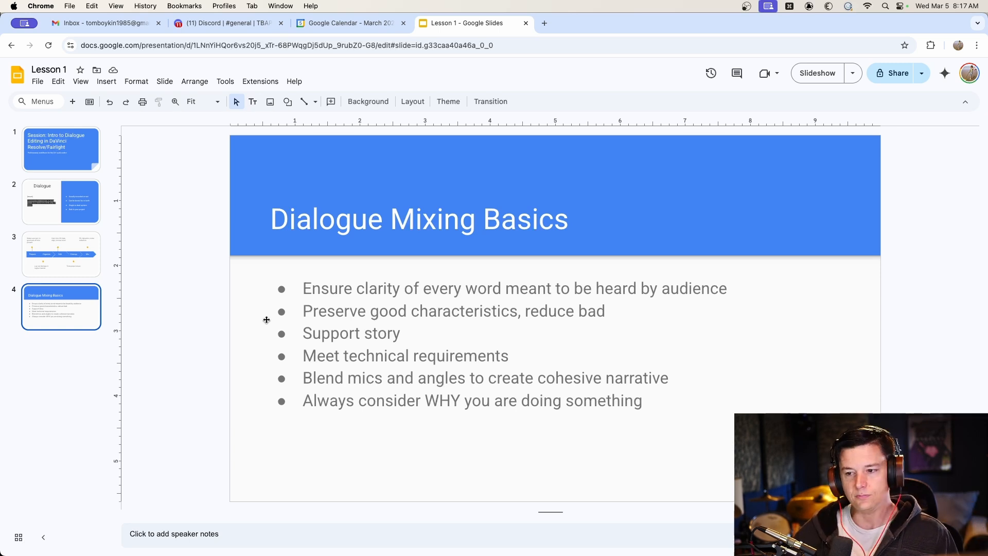
{"action": "mouse_move", "coordinate": [290, 323]}
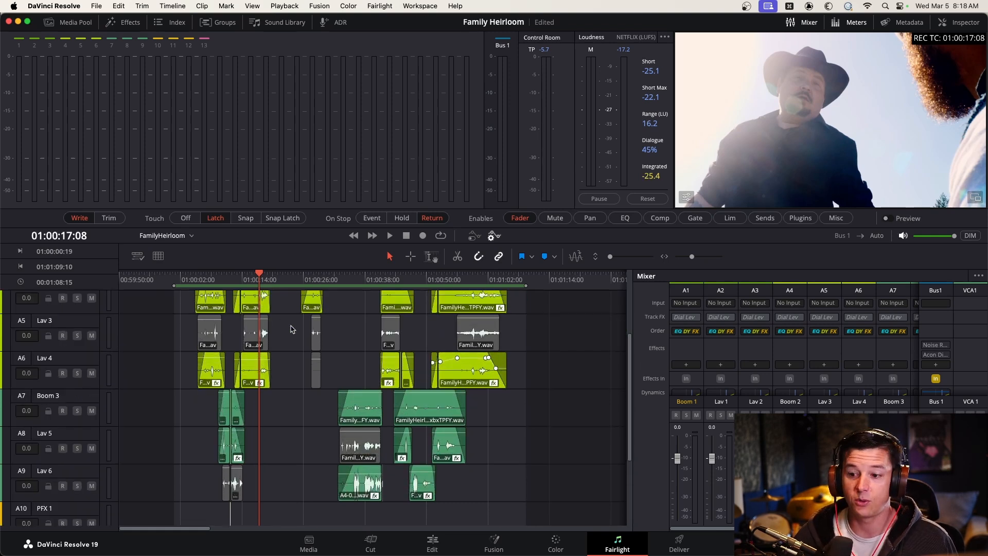
{"action": "mouse_move", "coordinate": [288, 330]}
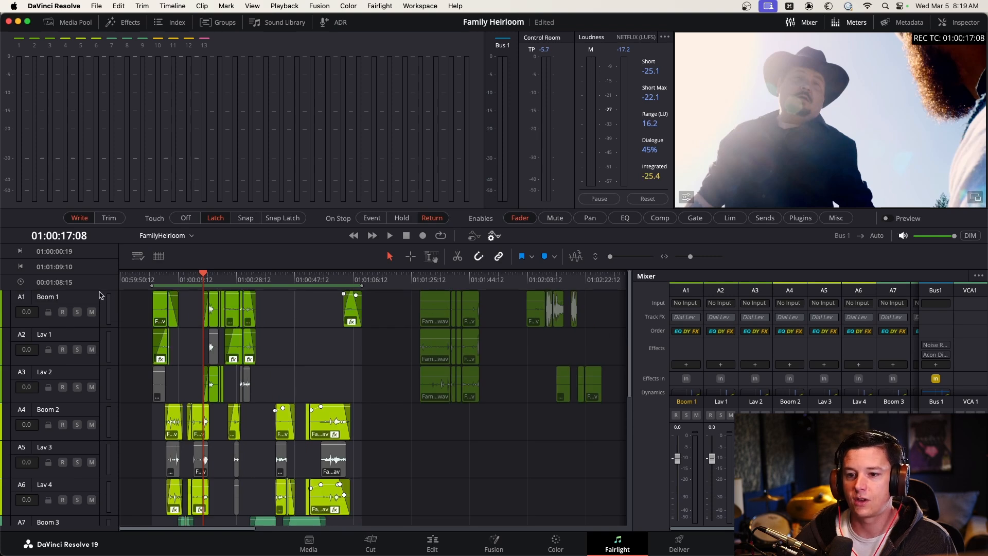
{"action": "mouse_move", "coordinate": [48, 334]}
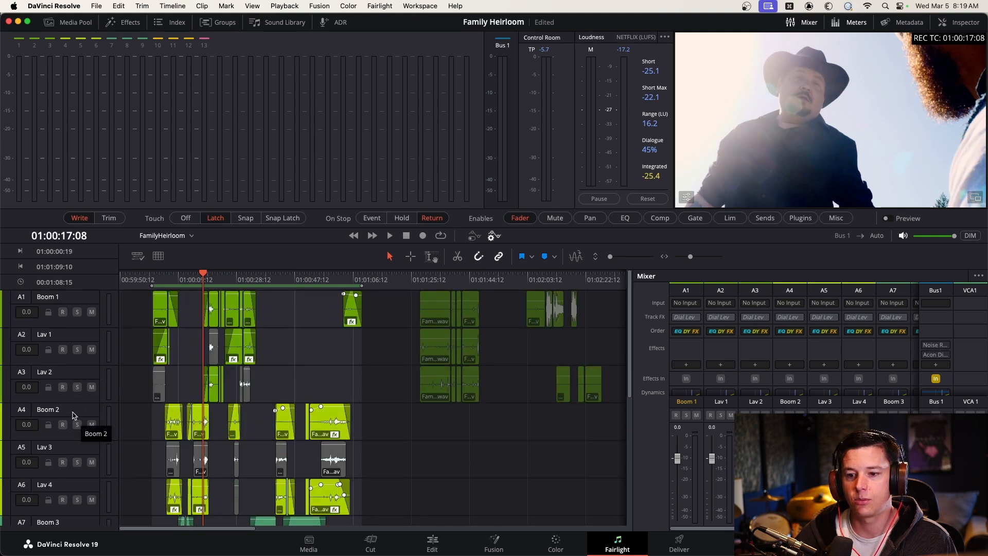
{"action": "scroll", "scroll_direction": "down", "scroll_amount": 3}
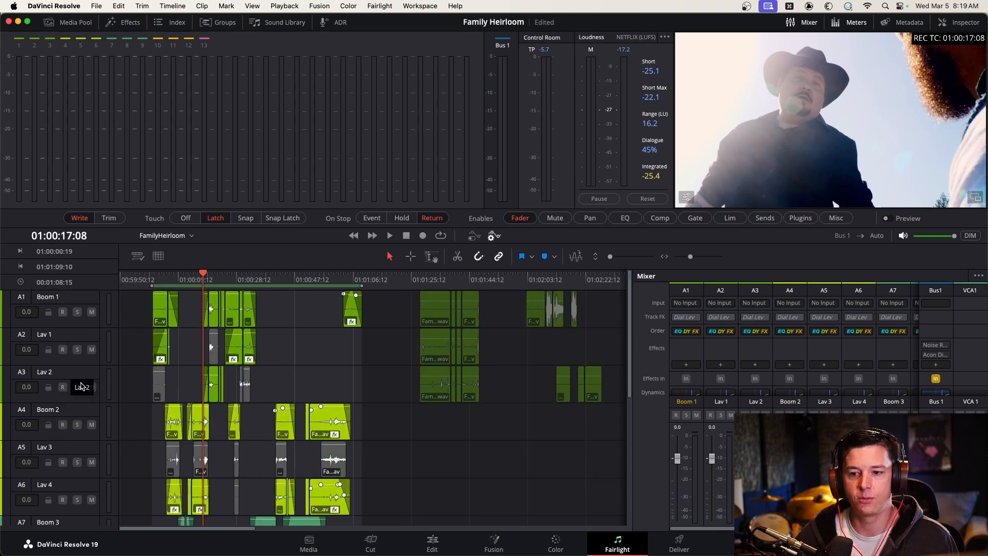
{"action": "scroll", "scroll_direction": "down", "scroll_amount": 3}
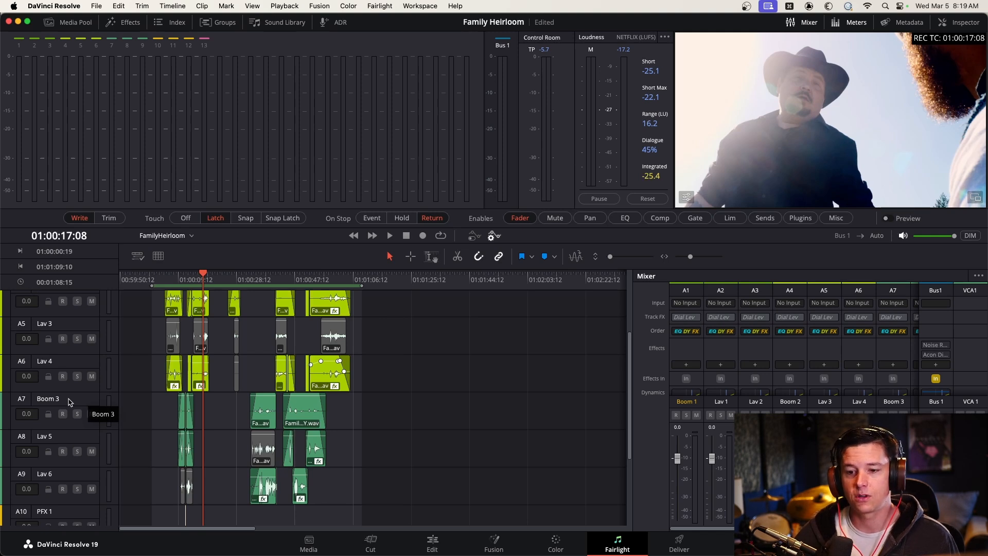
{"action": "mouse_move", "coordinate": [45, 437]}
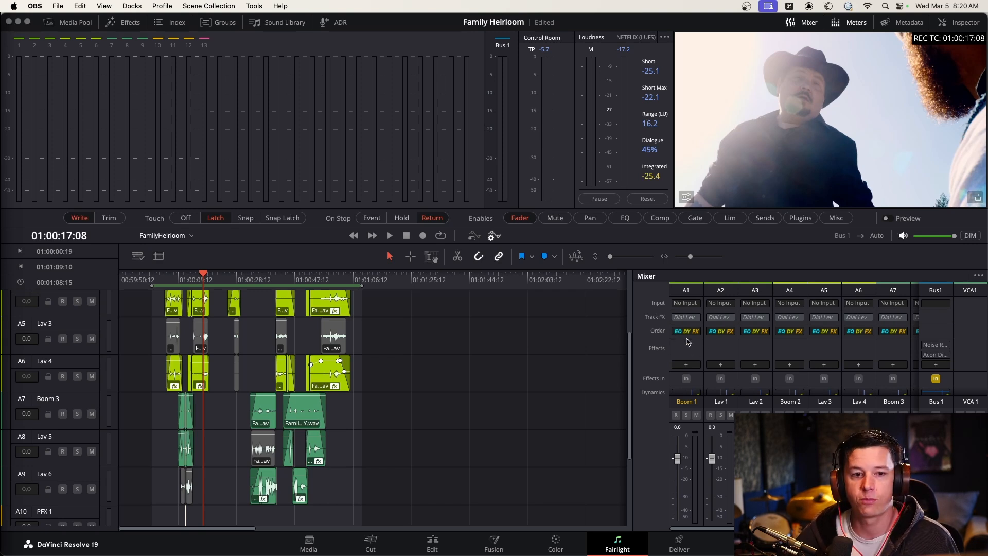
{"action": "mouse_move", "coordinate": [704, 365]}
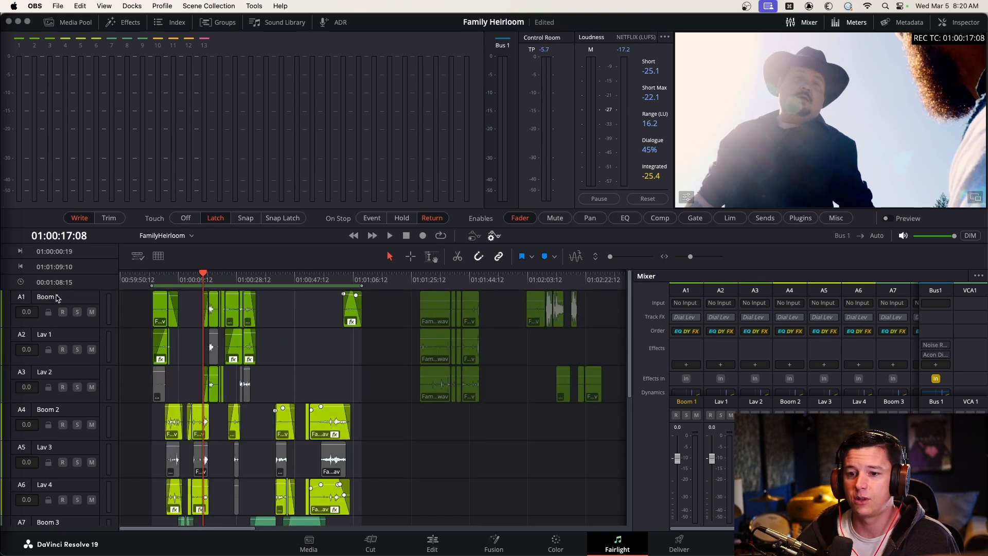
{"action": "scroll", "scroll_direction": "down", "scroll_amount": 3}
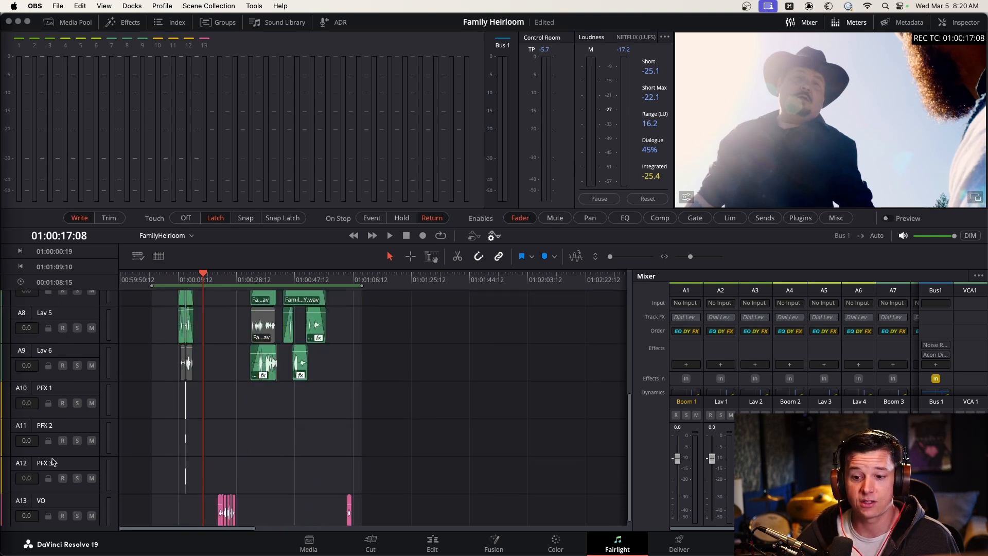
{"action": "mouse_move", "coordinate": [264, 480]}
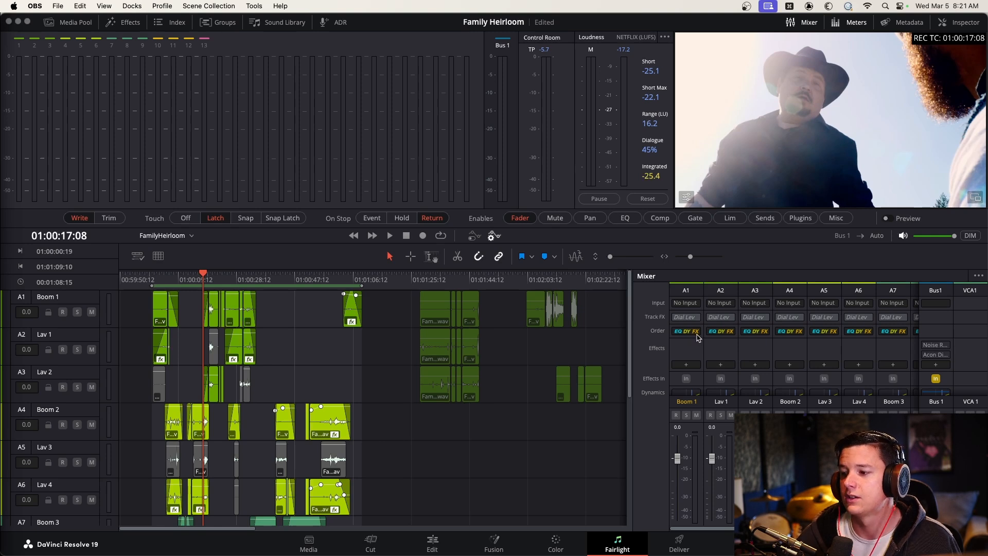
- Review Boom 1's compressor threshold and 2.5:1 ratio via the dynamics presets, then dismiss the panel
{"action": "left_click", "coordinate": [685, 330]}
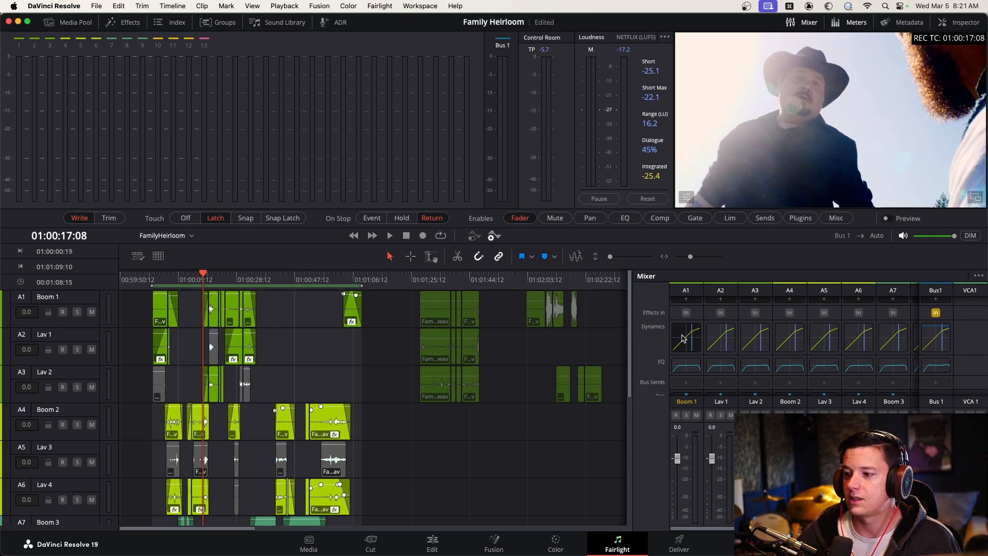
{"action": "left_click", "coordinate": [685, 337]}
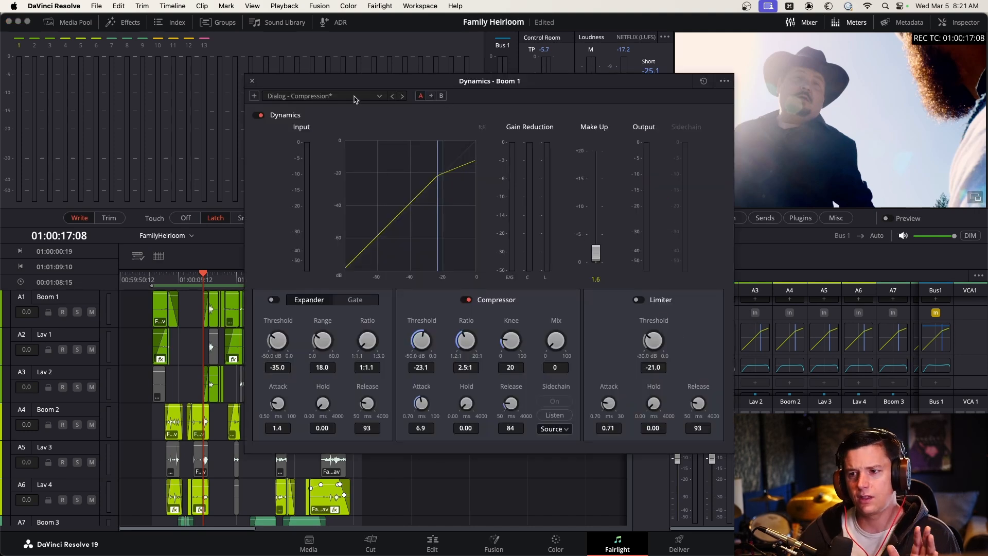
{"action": "left_click", "coordinate": [378, 95]}
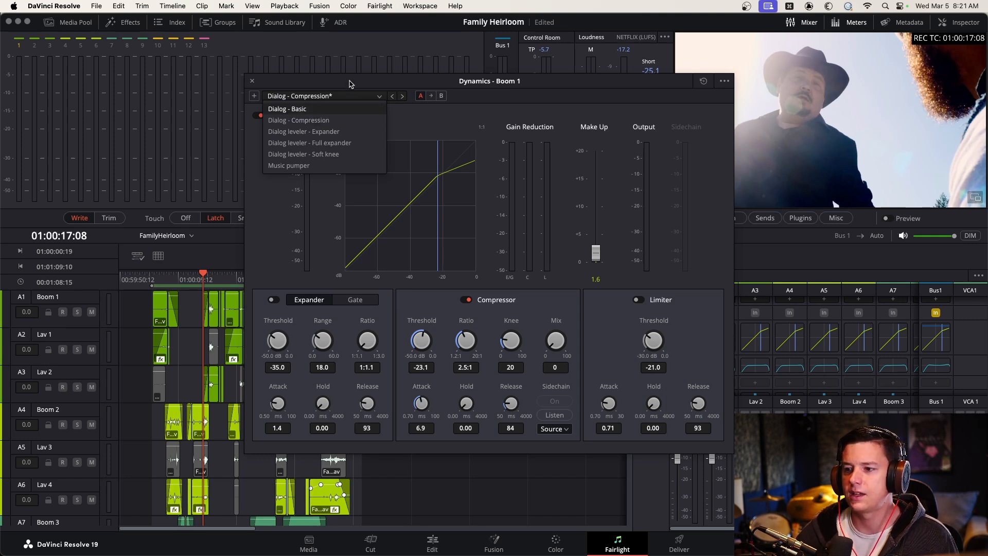
{"action": "left_click", "coordinate": [324, 95]}
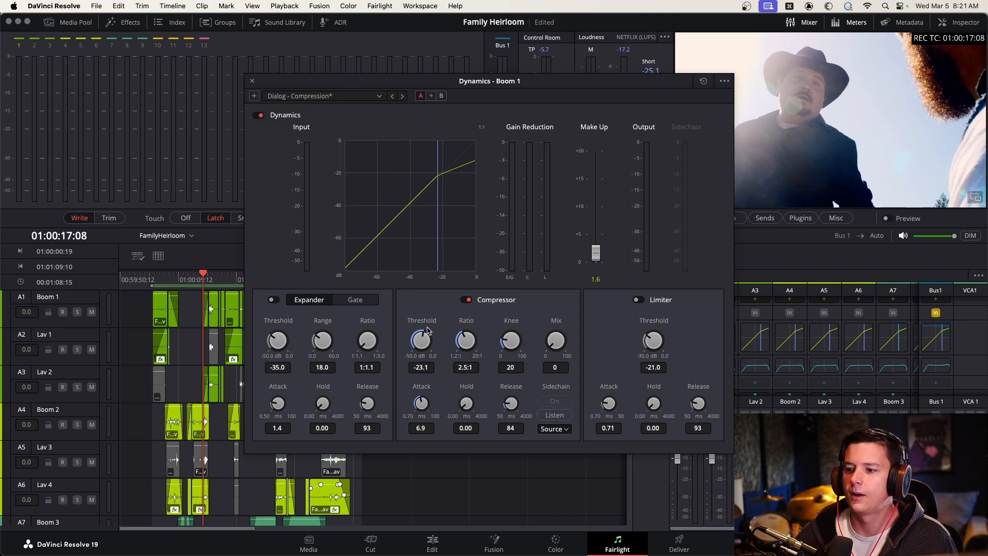
{"action": "mouse_move", "coordinate": [438, 342]}
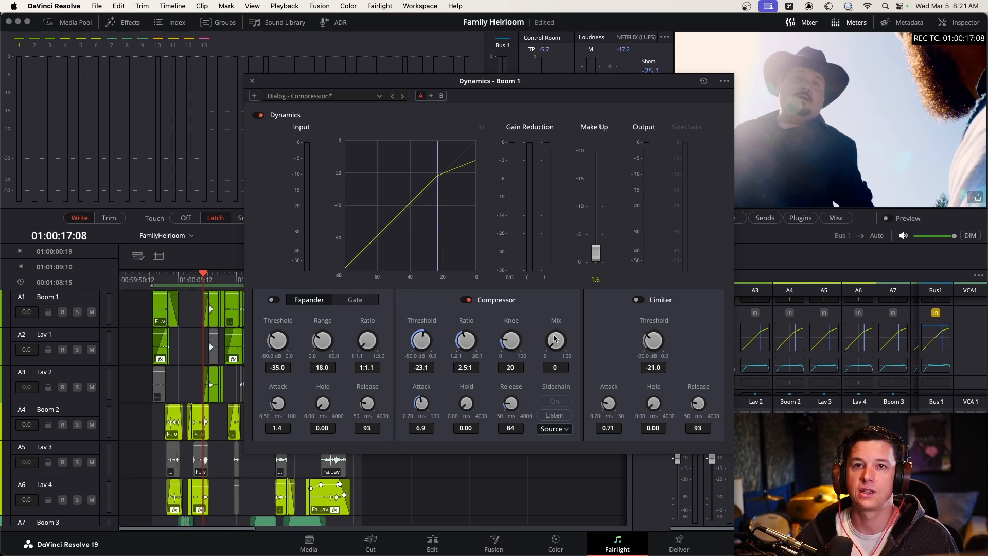
{"action": "mouse_move", "coordinate": [357, 146]}
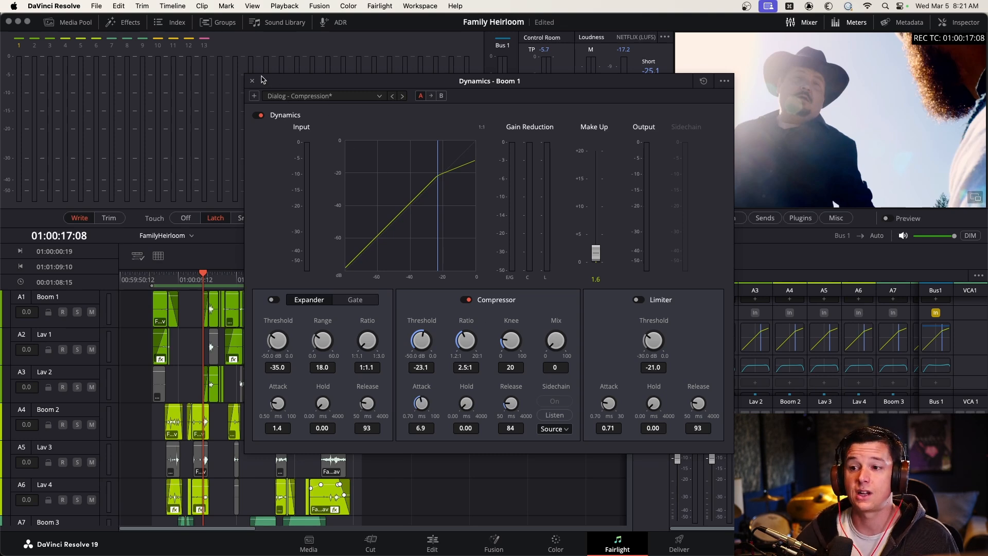
{"action": "left_click", "coordinate": [252, 80]}
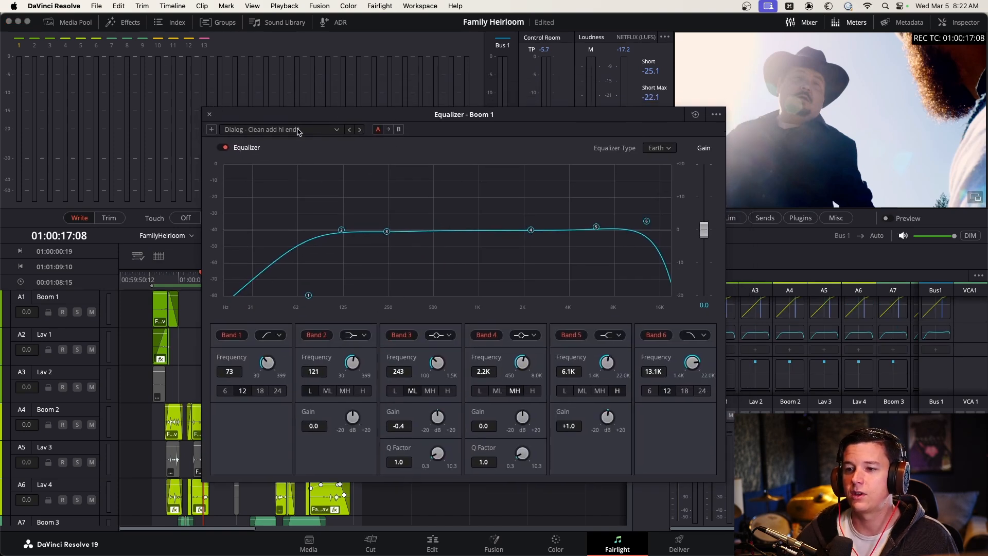
- Apply 'Dialog - Clean add hi end' to Boom 1 and lower Band 5 to +0.5 dB
{"action": "left_click", "coordinate": [338, 129]}
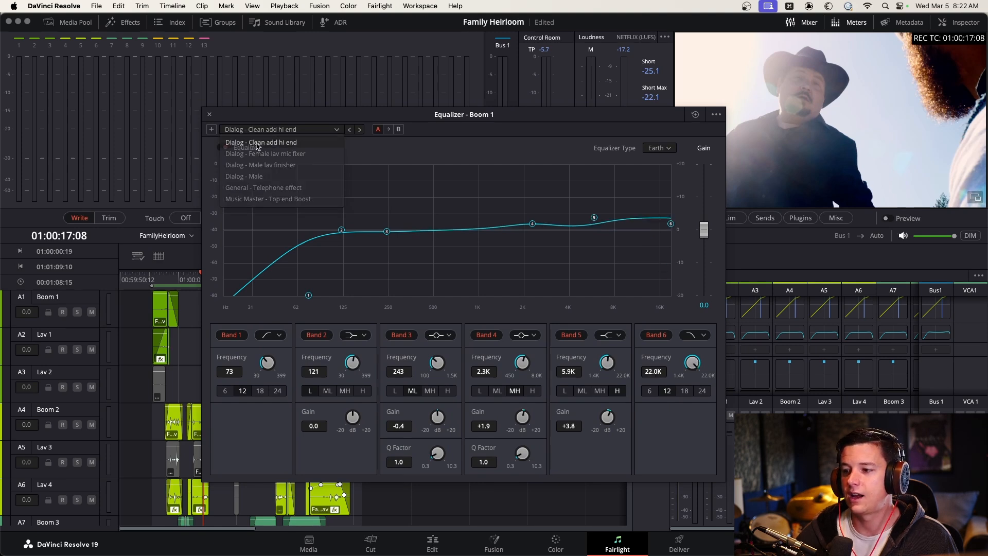
{"action": "left_click_drag", "start_coordinate": [593, 219], "coordinate": [593, 229]}
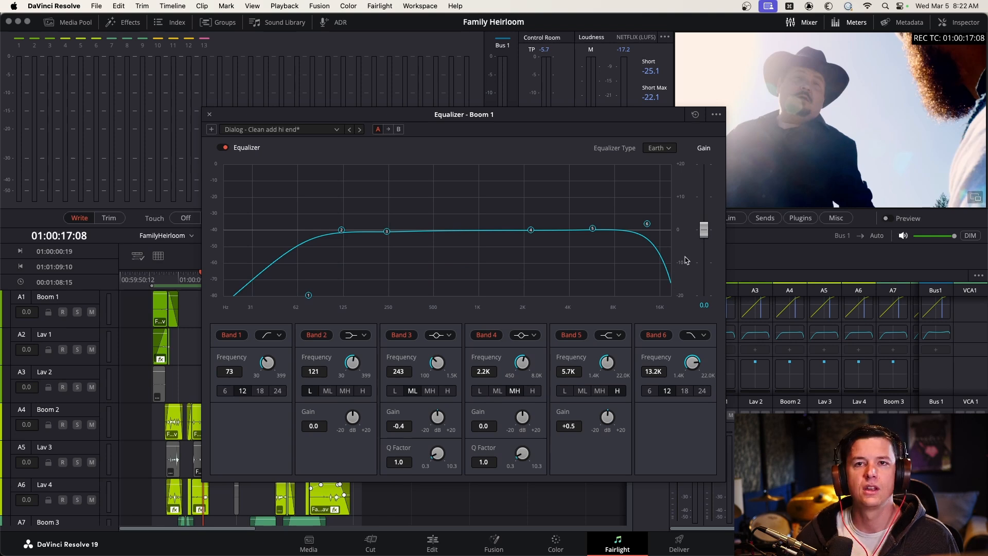
{"action": "mouse_move", "coordinate": [683, 245]}
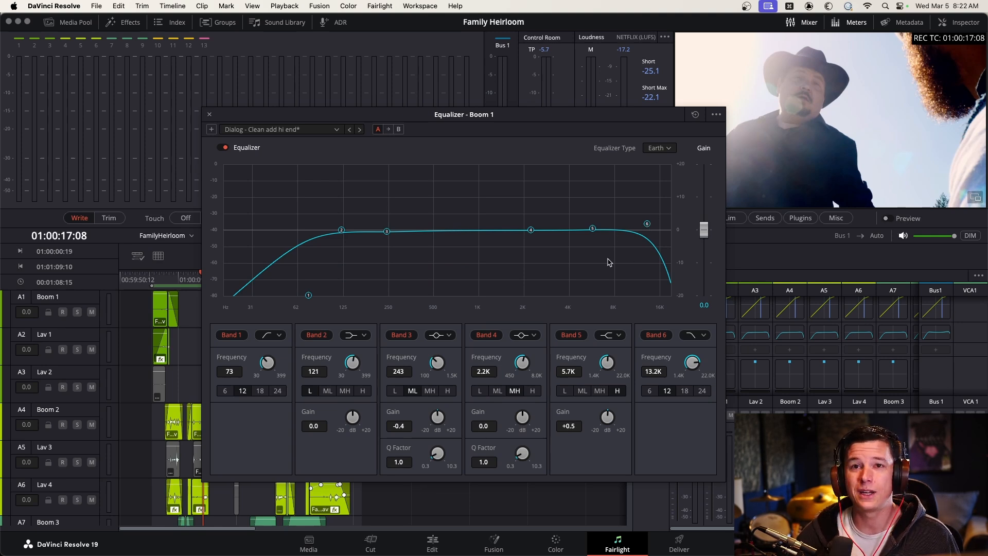
{"action": "mouse_move", "coordinate": [610, 244]}
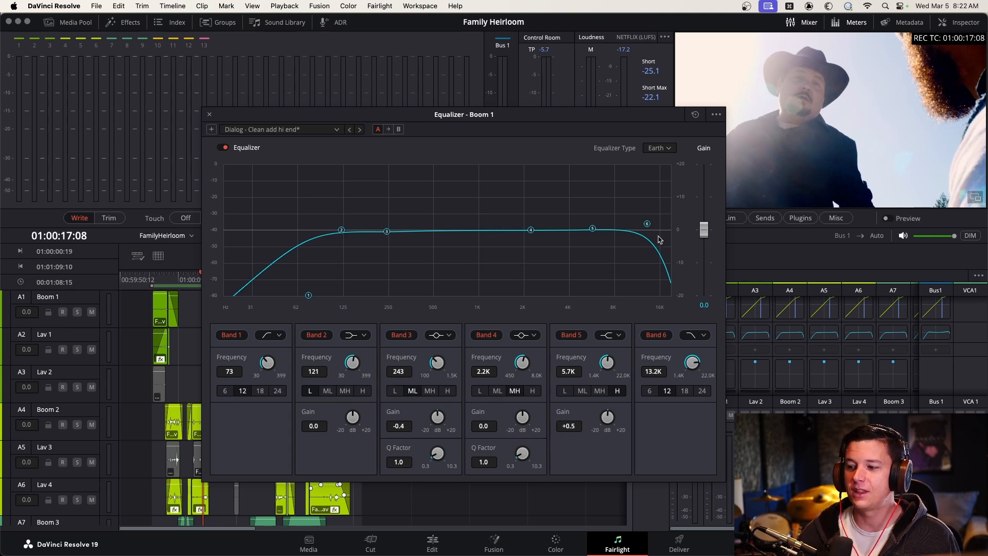
{"action": "mouse_move", "coordinate": [582, 209]}
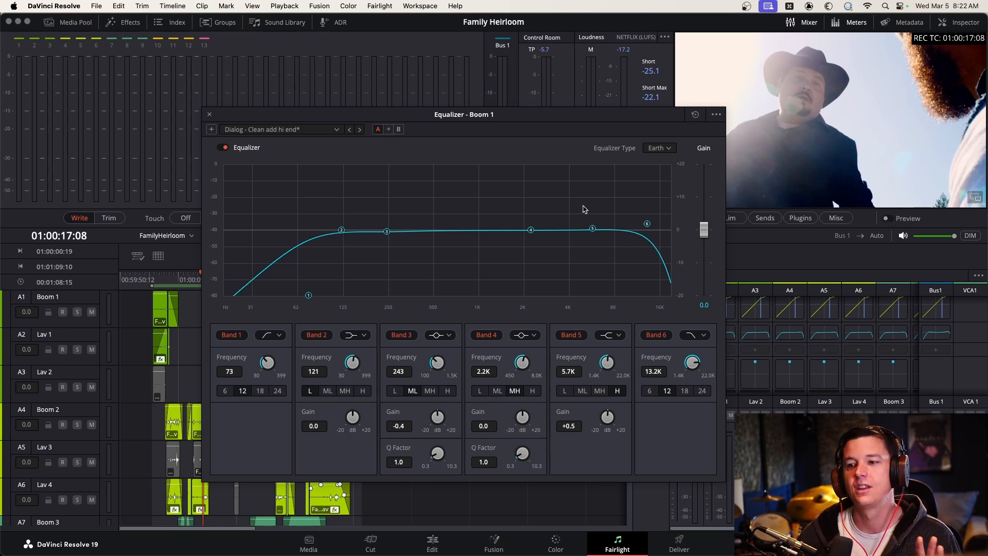
{"action": "mouse_move", "coordinate": [211, 116]}
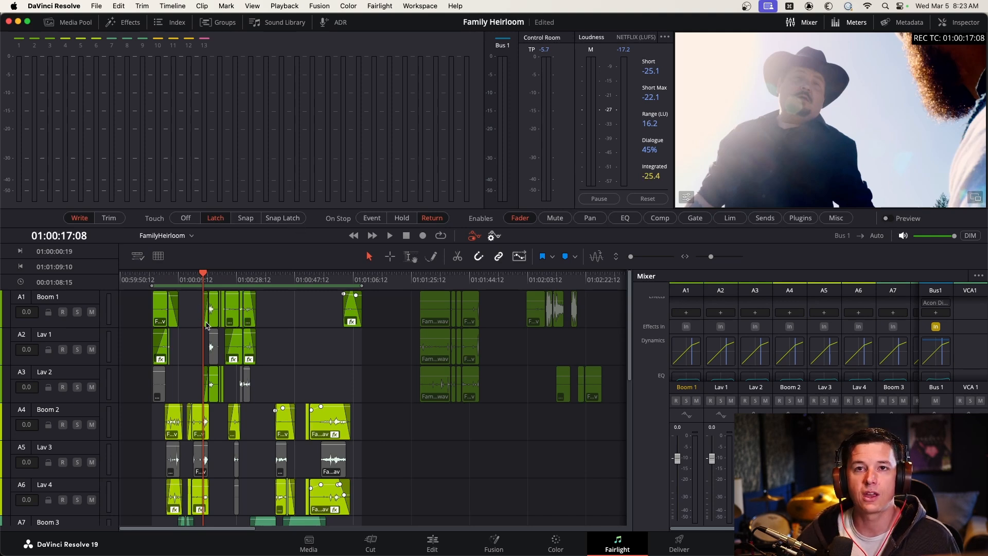
{"action": "mouse_move", "coordinate": [257, 255]}
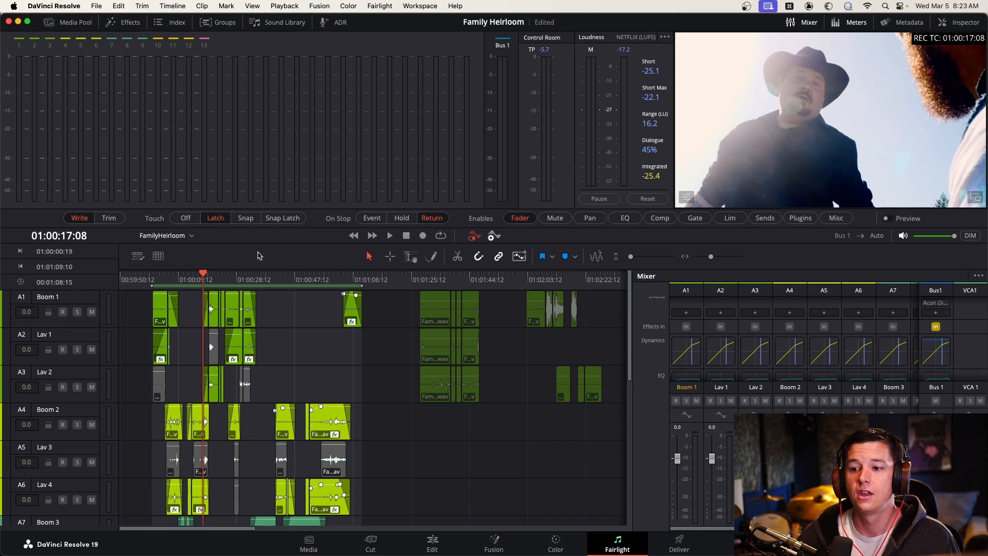
{"action": "mouse_move", "coordinate": [228, 226]}
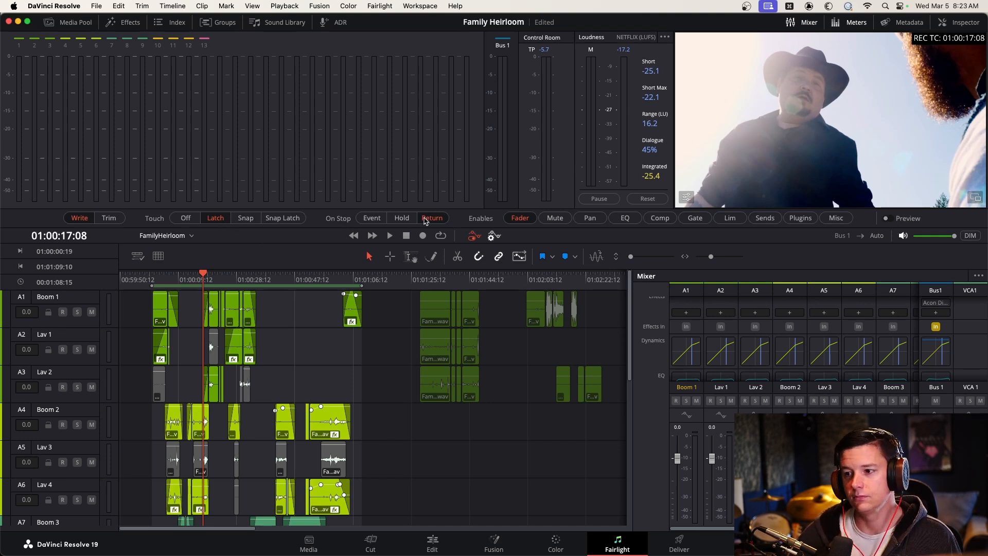
{"action": "mouse_move", "coordinate": [416, 239]}
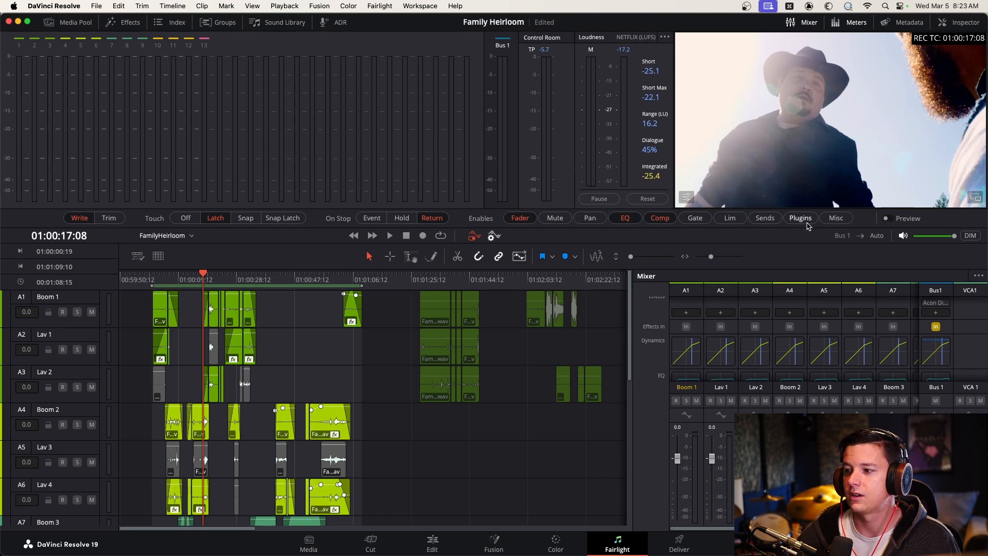
{"action": "mouse_move", "coordinate": [692, 330]}
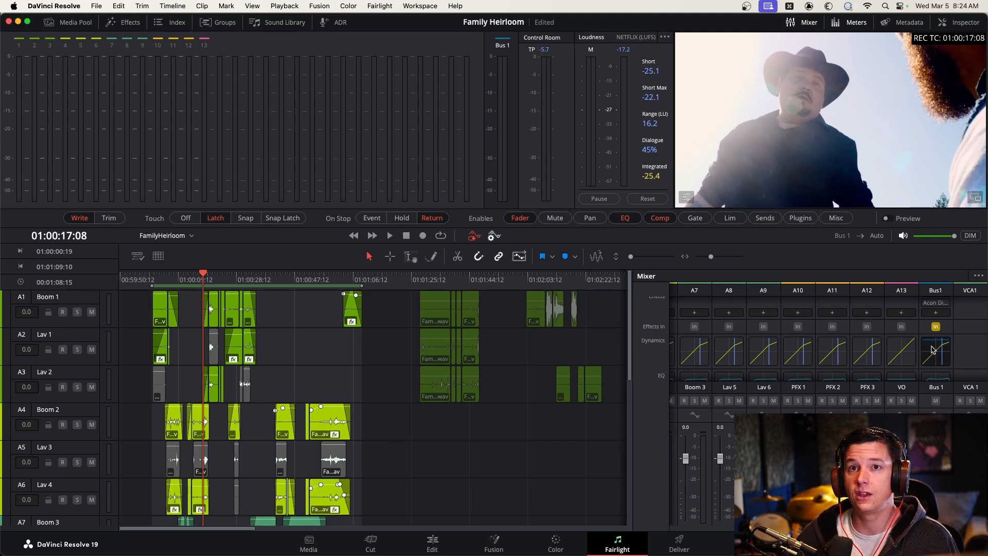
{"action": "left_click", "coordinate": [935, 351]}
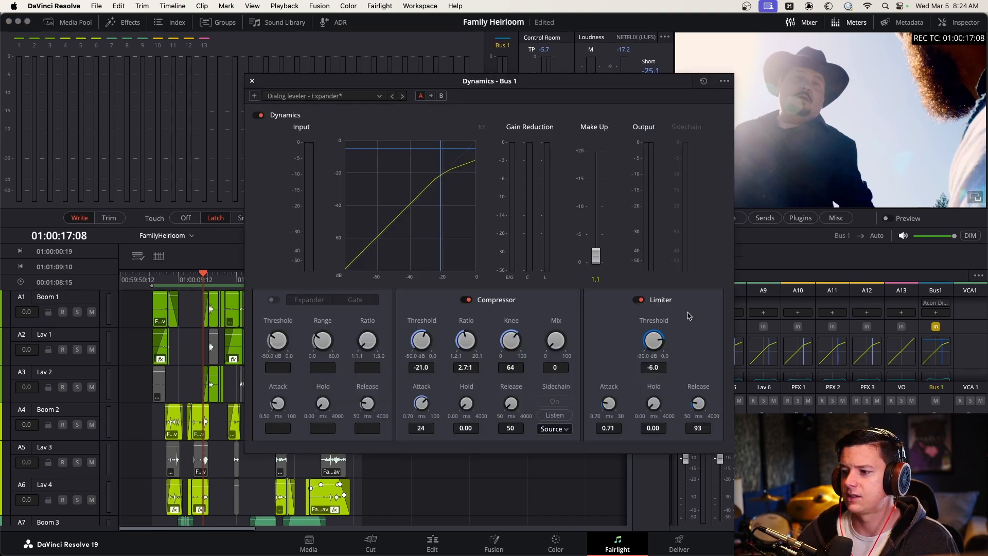
{"action": "mouse_move", "coordinate": [597, 206]}
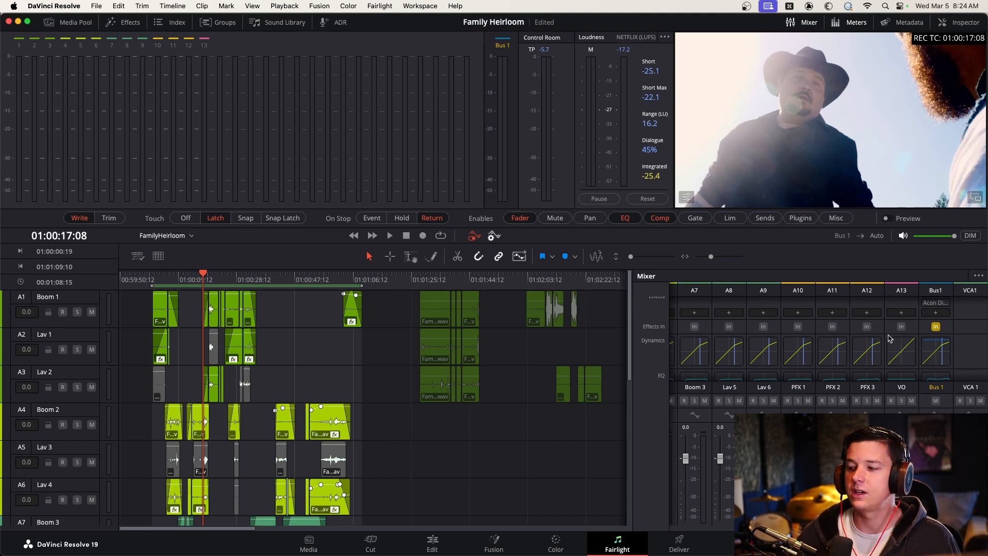
{"action": "mouse_move", "coordinate": [193, 341]}
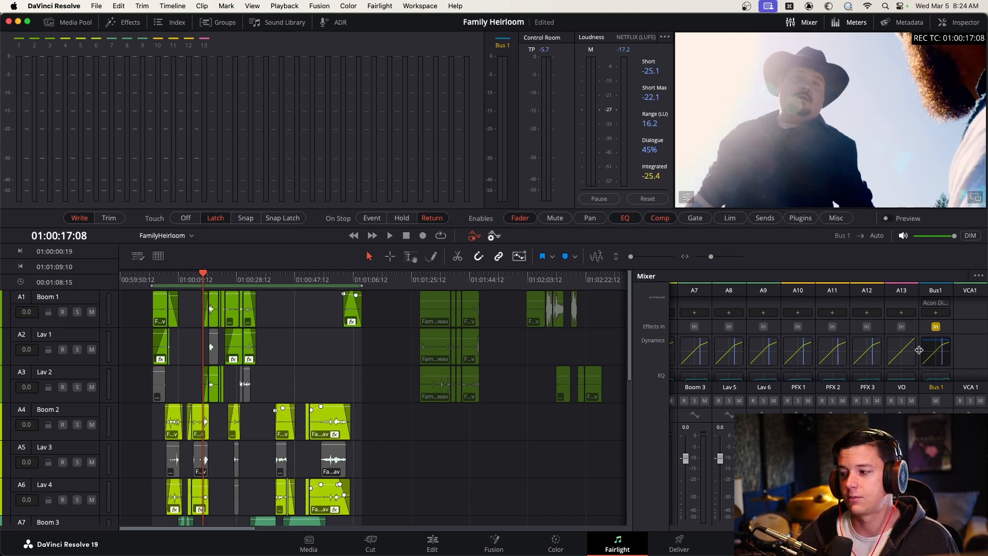
{"action": "mouse_move", "coordinate": [936, 351]}
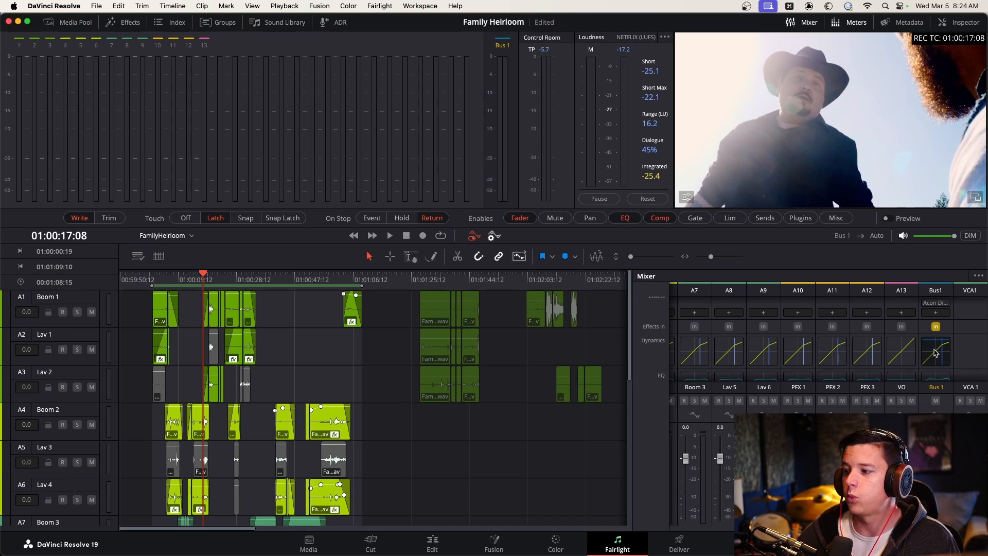
{"action": "left_click", "coordinate": [935, 351]}
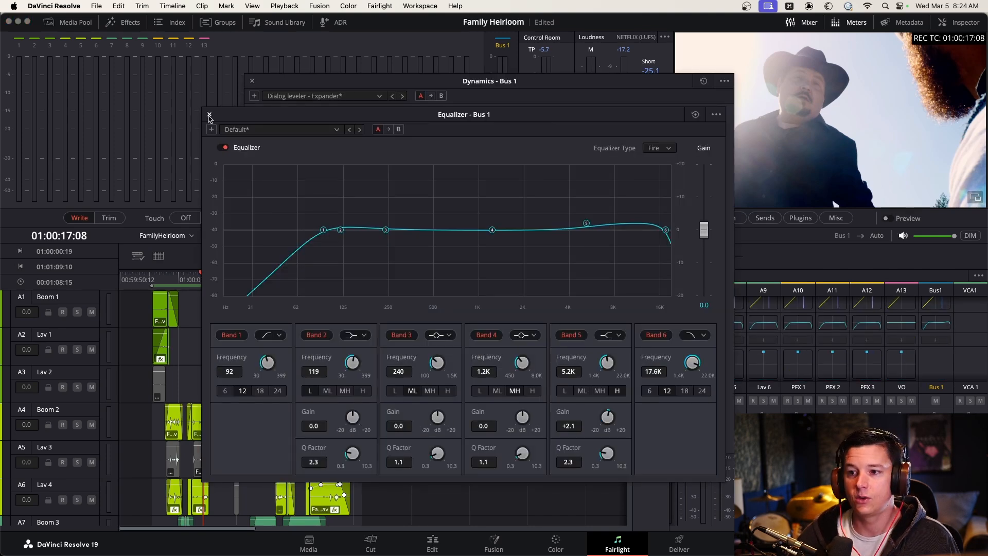
{"action": "left_click", "coordinate": [209, 118]}
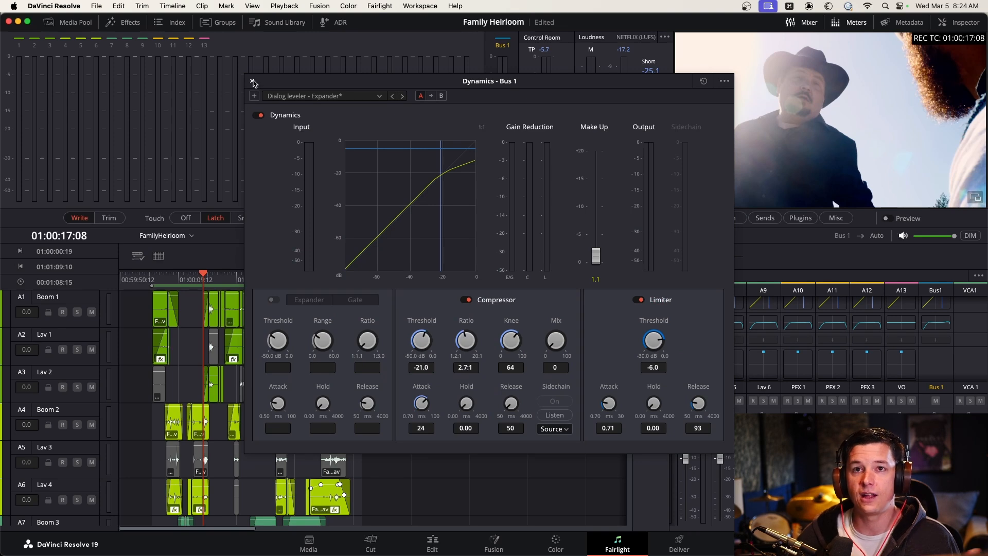
{"action": "left_click", "coordinate": [251, 82]}
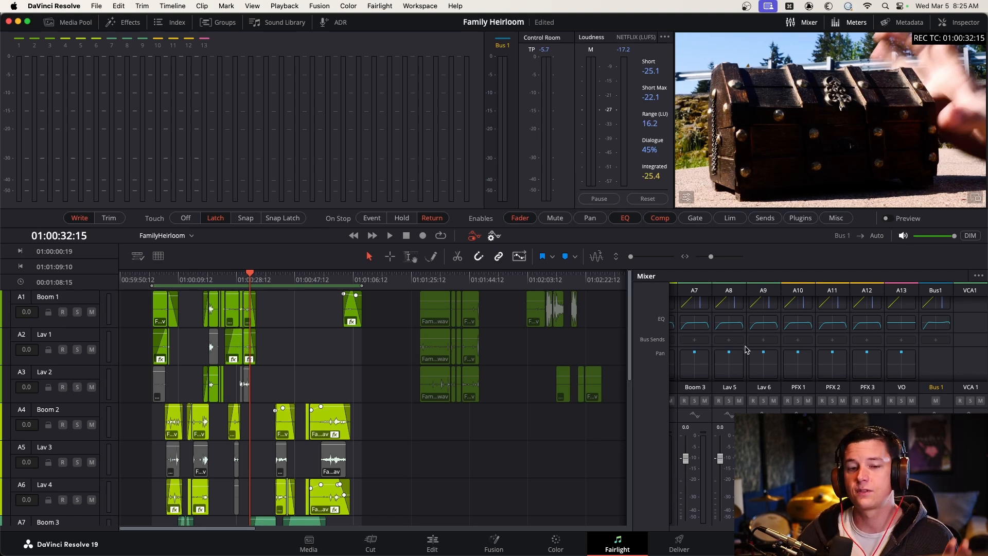
{"action": "mouse_move", "coordinate": [661, 353]}
{"action": "type", "text": "D"}
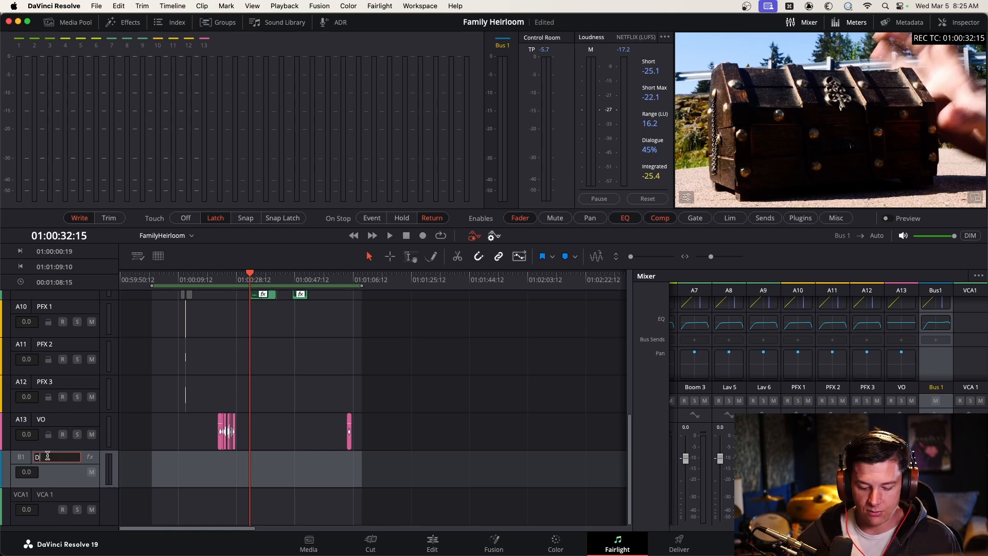
- Rename Bus 1 to 'DX Bus' and VCA 1 to 'DX VCA'
{"action": "type", "text": "X Bus"}
{"action": "left_click", "coordinate": [67, 494]}
{"action": "type", "text": "D"}
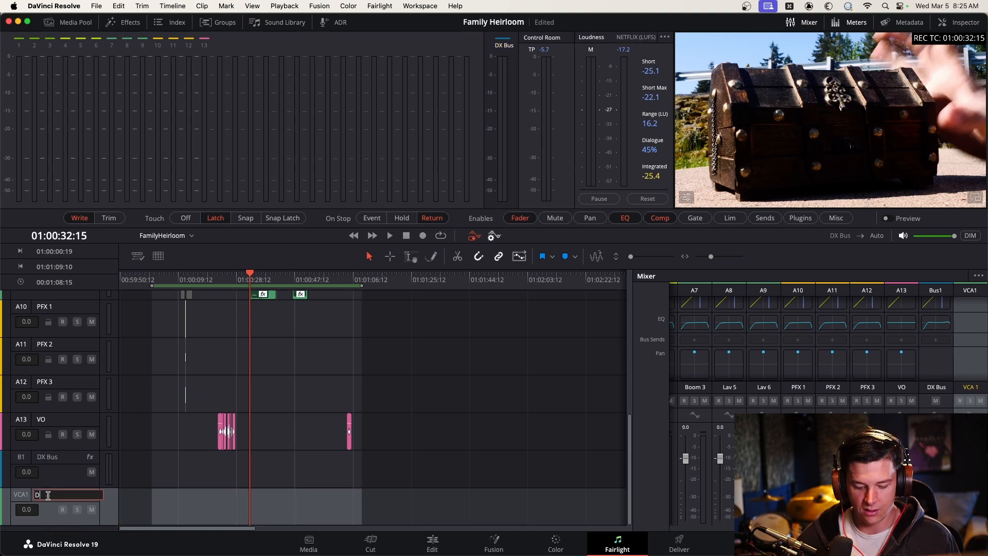
{"action": "type", "text": "X VCA"}
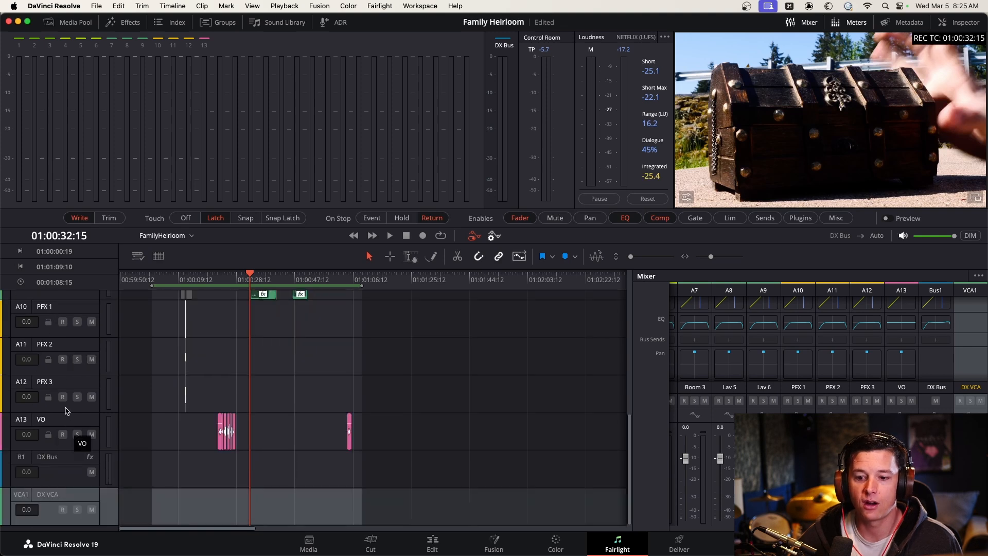
{"action": "mouse_move", "coordinate": [212, 464]}
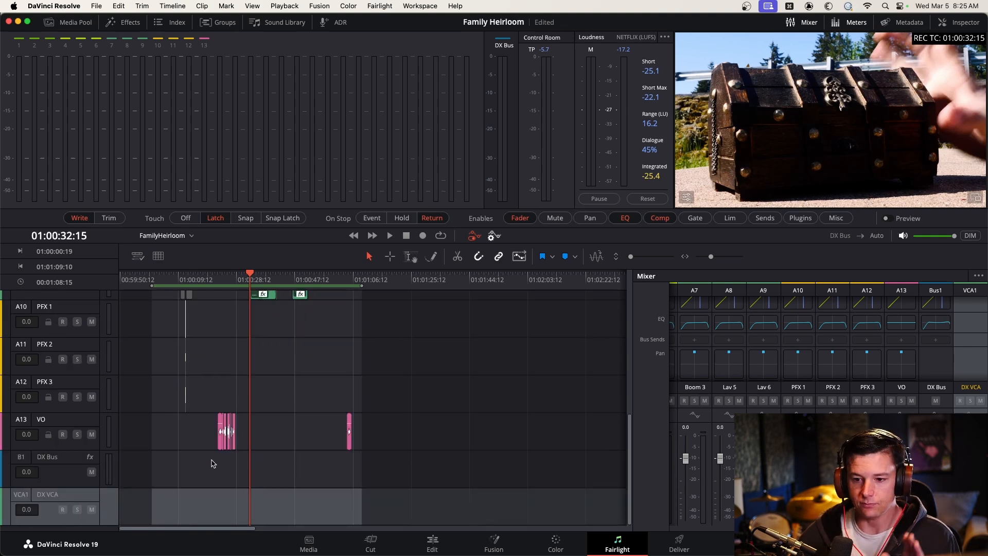
{"action": "mouse_move", "coordinate": [460, 444]}
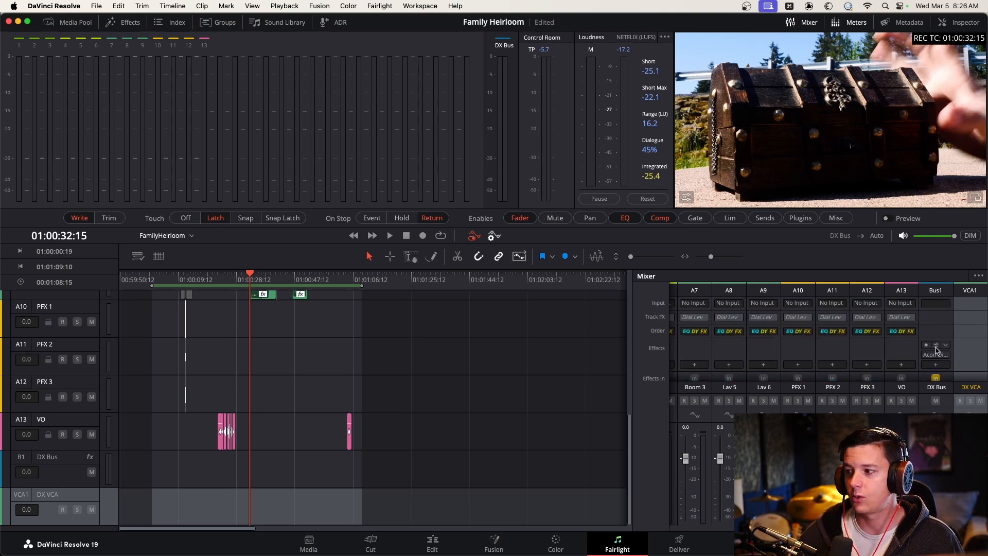
- Add Noise Reduction to the DX Bus at -40 dB threshold, 58.8% wet, and close the plugin
{"action": "left_click", "coordinate": [935, 345]}
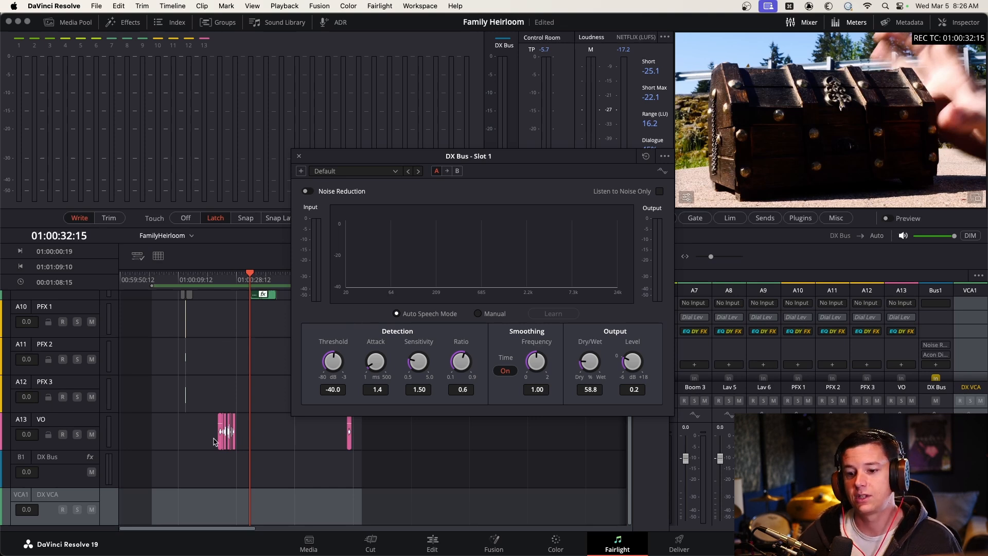
{"action": "mouse_move", "coordinate": [59, 498]}
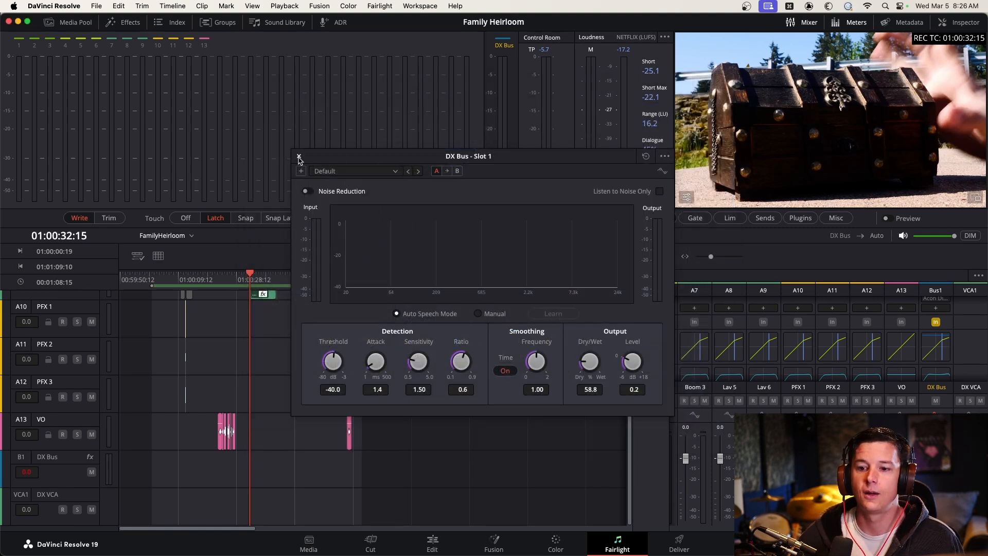
{"action": "left_click", "coordinate": [299, 157]}
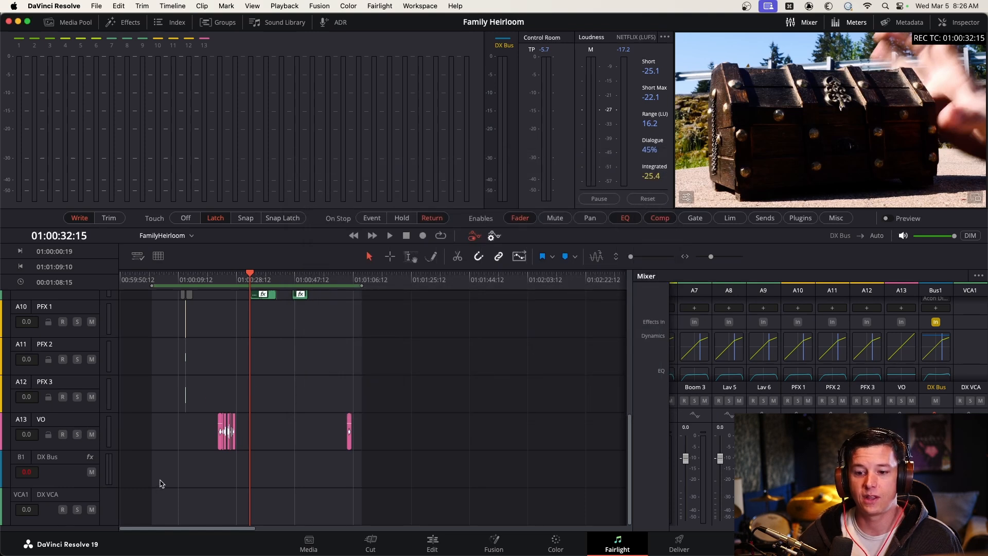
{"action": "mouse_move", "coordinate": [236, 290]}
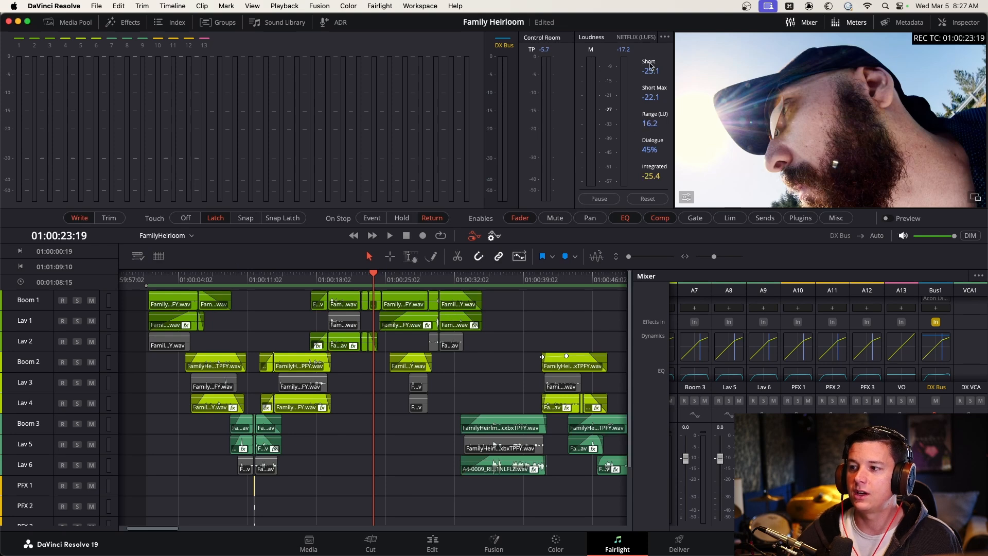
{"action": "mouse_move", "coordinate": [649, 71]}
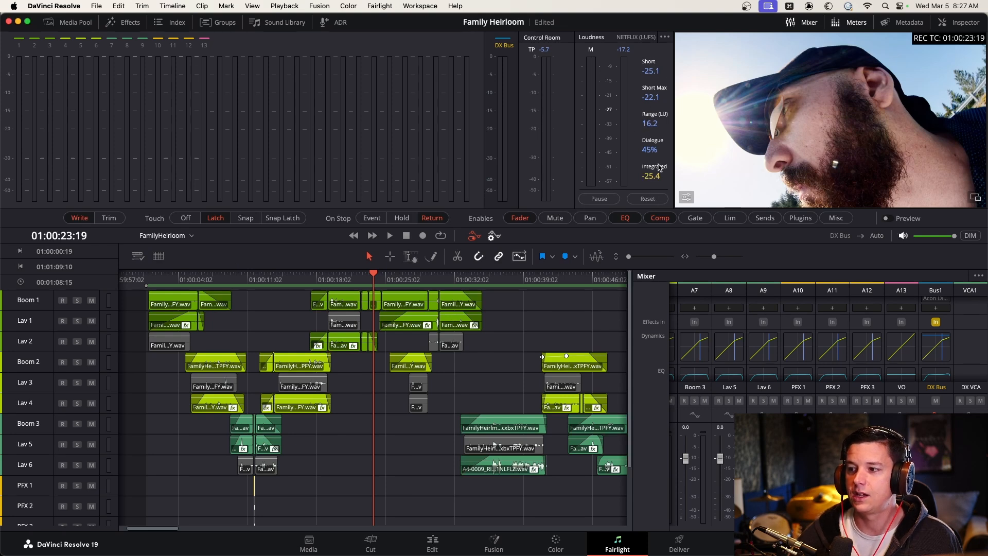
{"action": "mouse_move", "coordinate": [639, 195]}
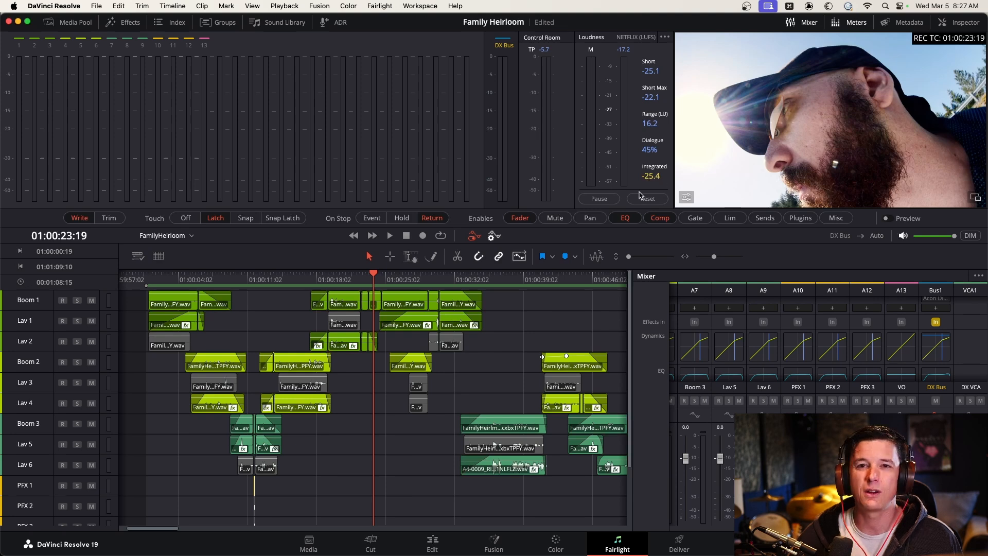
{"action": "mouse_move", "coordinate": [559, 209]}
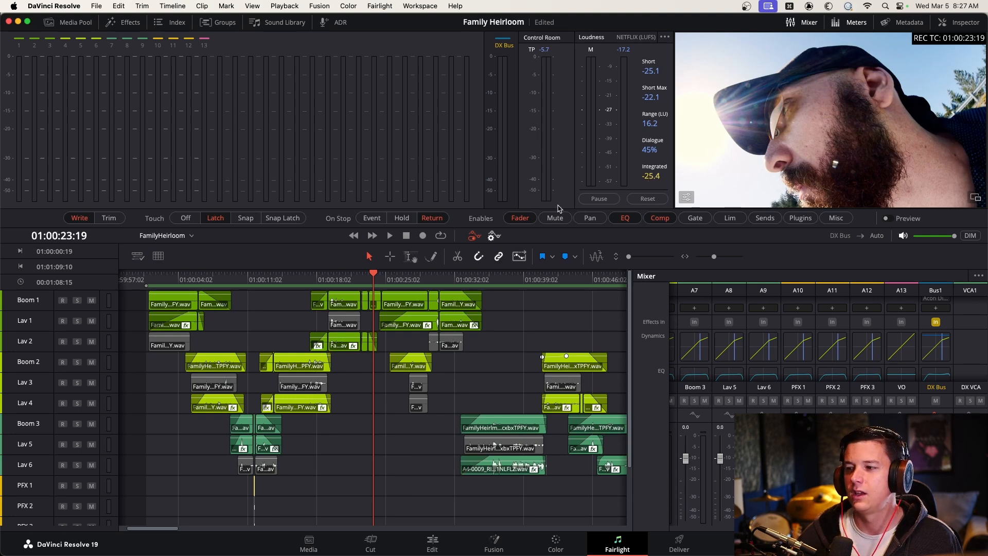
{"action": "mouse_move", "coordinate": [209, 284]}
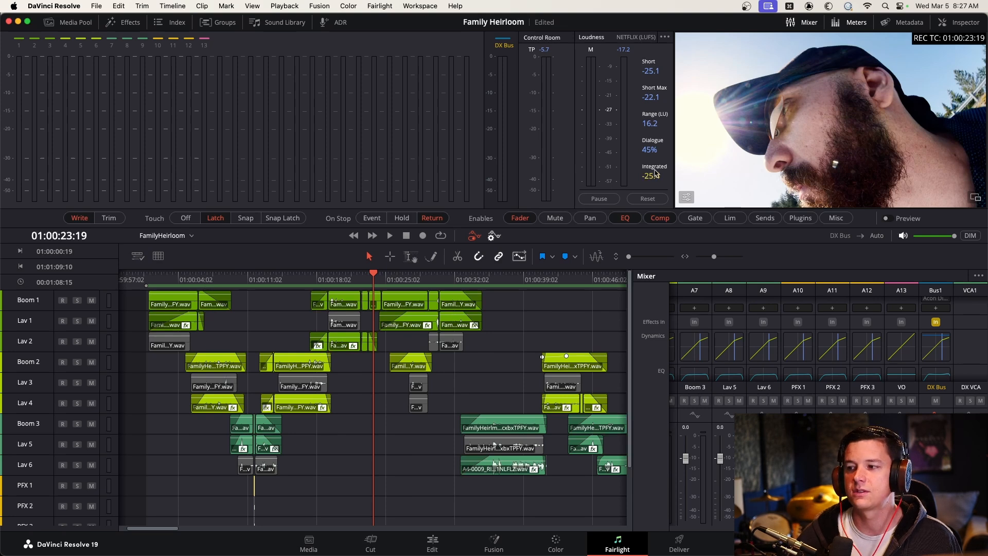
{"action": "mouse_move", "coordinate": [184, 282]}
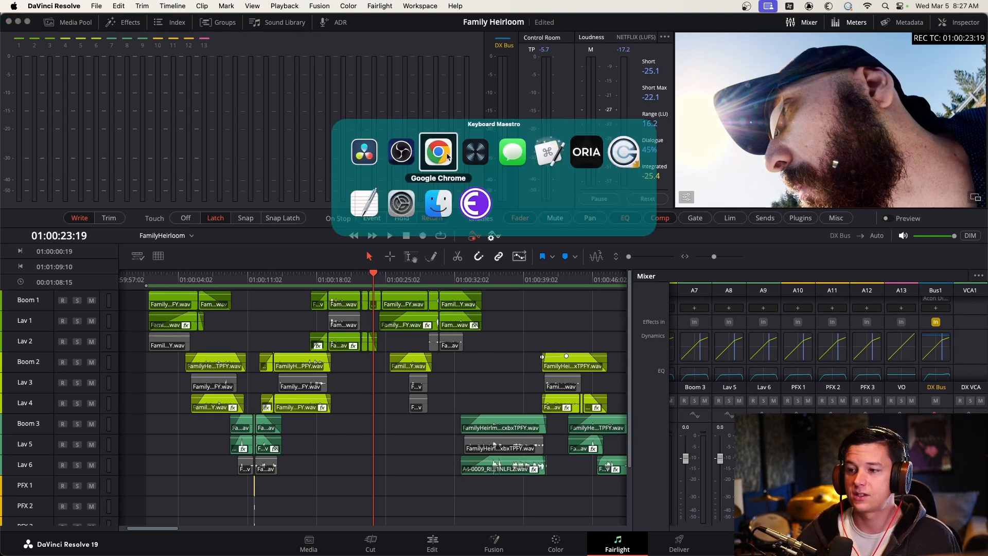
{"action": "left_click", "coordinate": [437, 152]}
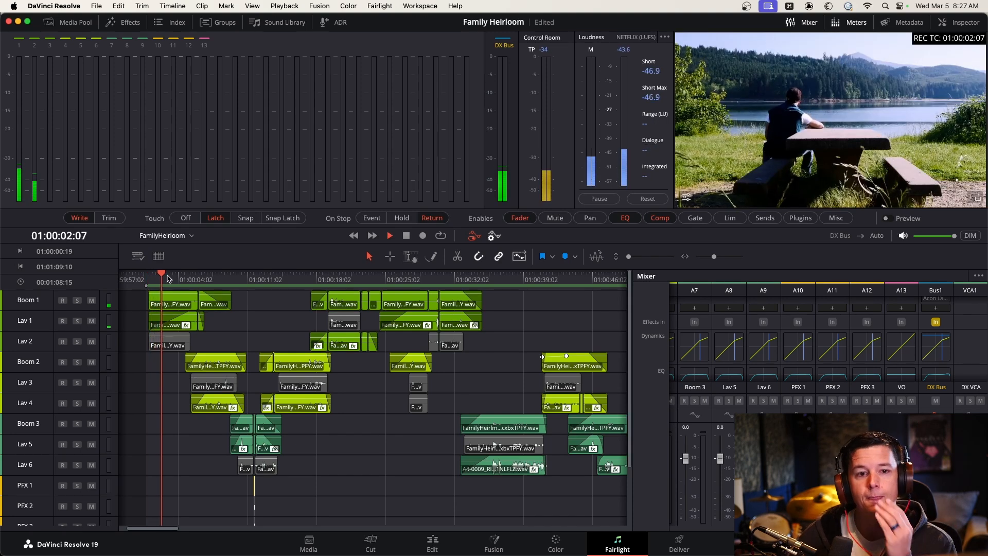
- Play the dialogue mix from near the scene start through to 01:01:07
{"action": "left_click", "coordinate": [389, 235]}
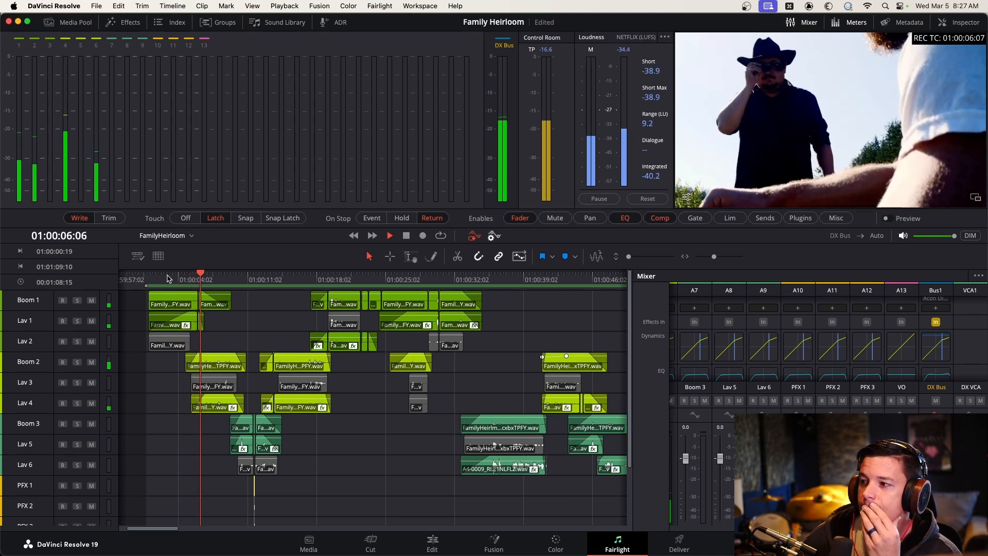
{"action": "left_click", "coordinate": [389, 235]}
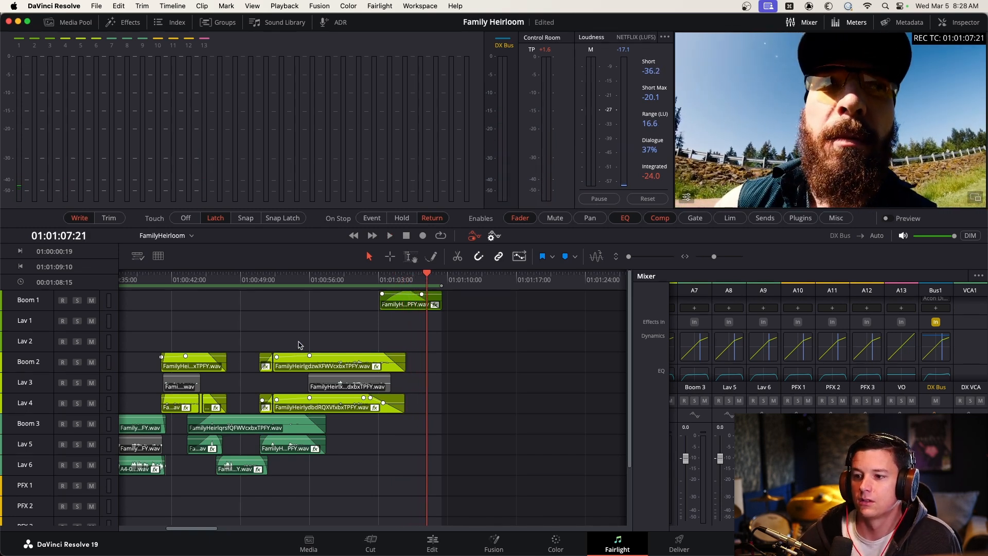
- Play the passage from around 01:00:38 and return the playhead there for the Lav 6 fix
{"action": "scroll", "scroll_direction": "down", "scroll_amount": 3}
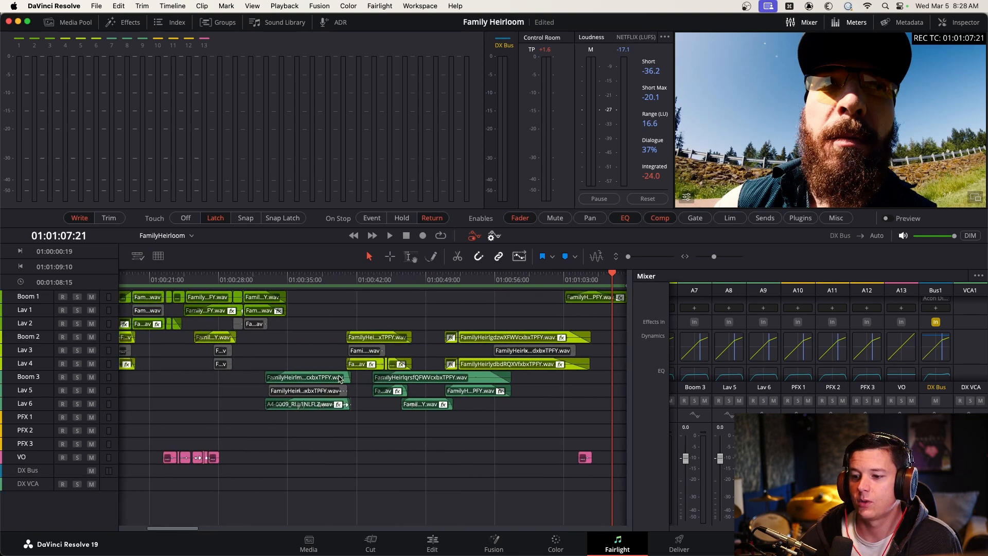
{"action": "left_click", "coordinate": [313, 274]}
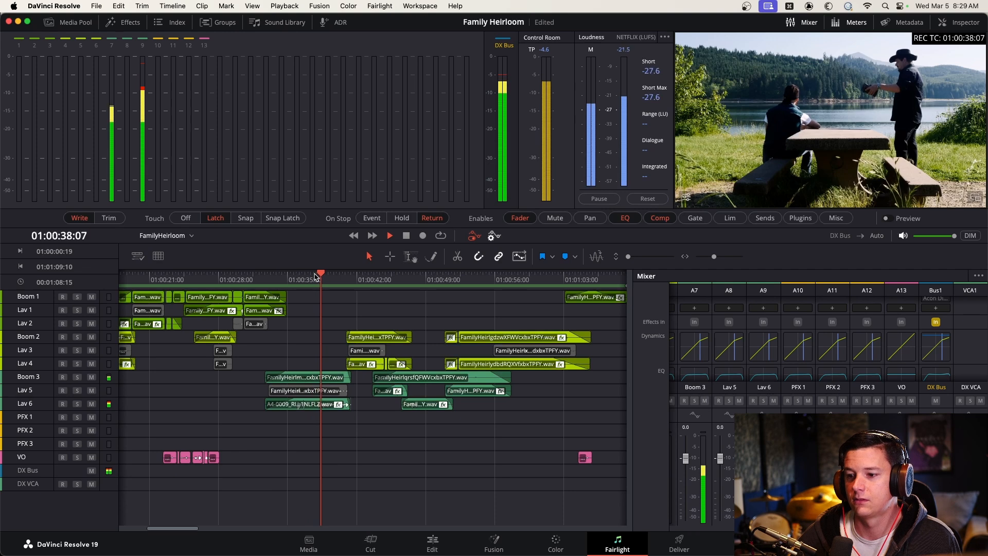
{"action": "left_click", "coordinate": [389, 236]}
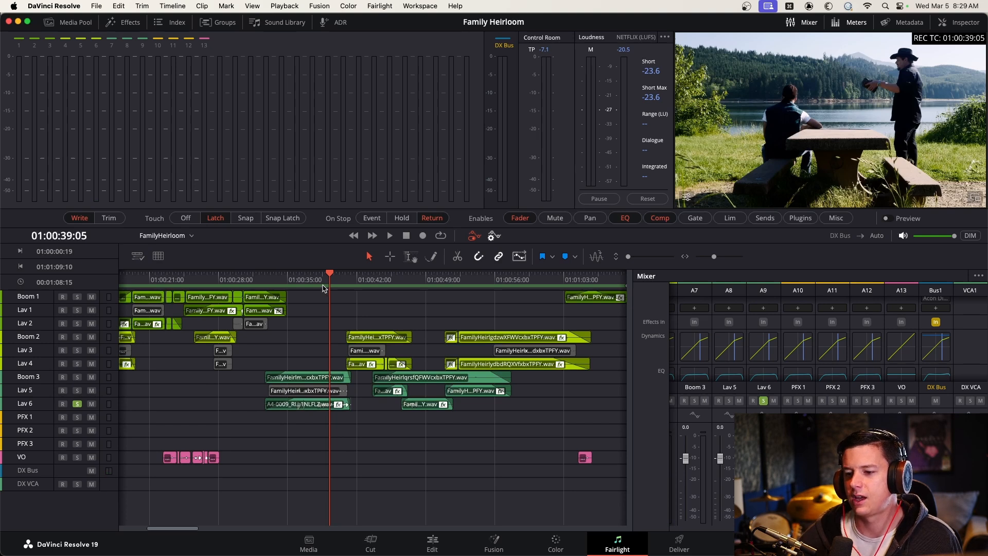
{"action": "mouse_move", "coordinate": [98, 411]}
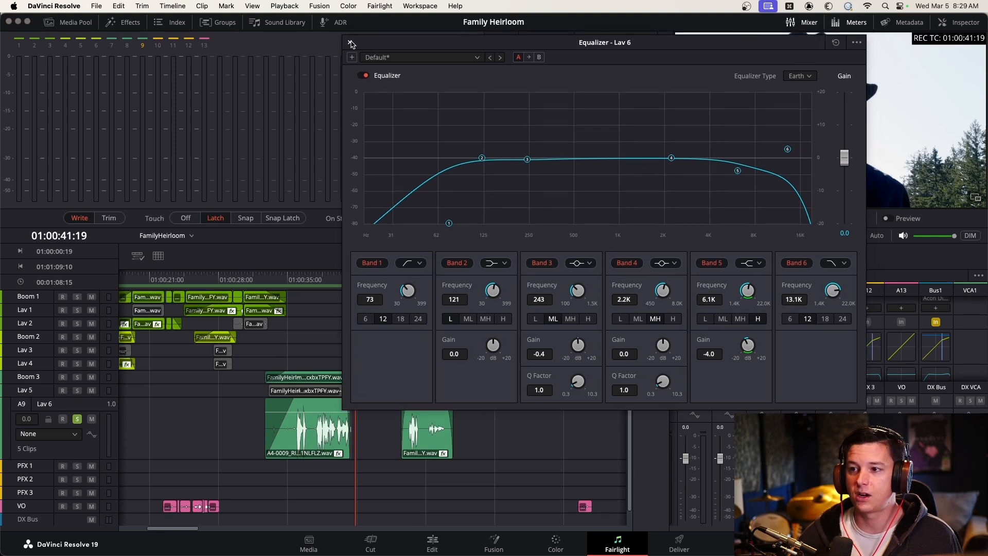
- Dismiss Lav 6's EQ and replay from just before the dialogue near 01:00:38, unsoloed
{"action": "left_click", "coordinate": [350, 43]}
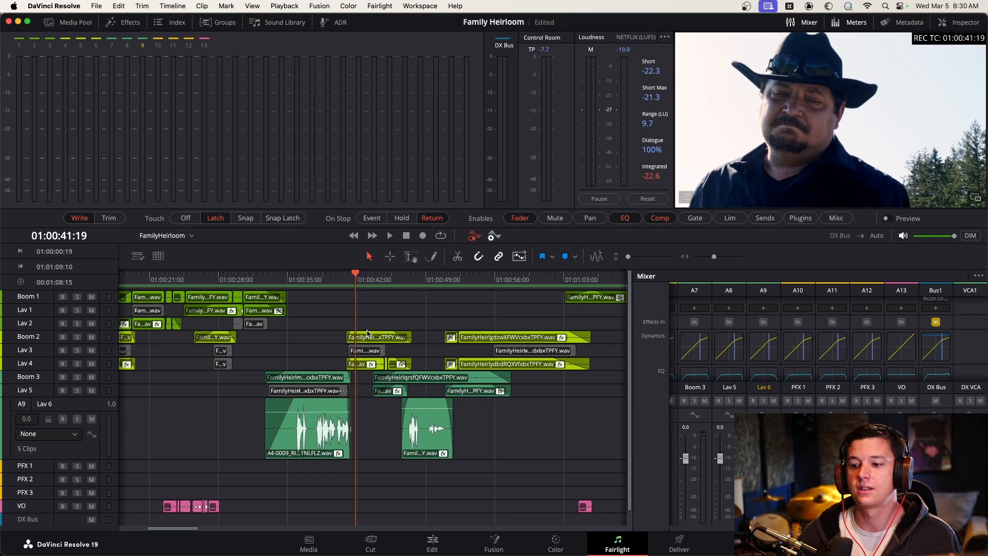
{"action": "left_click", "coordinate": [314, 279]}
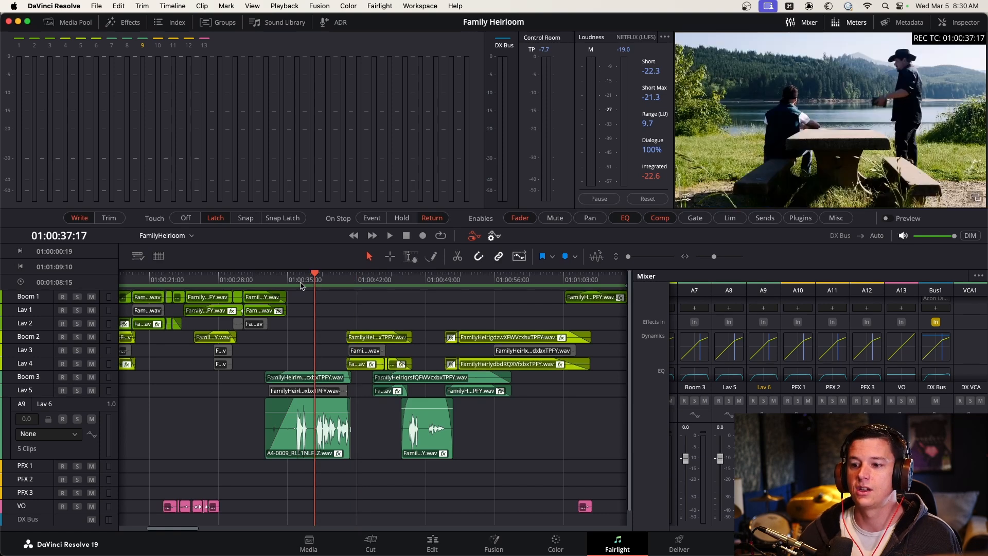
{"action": "left_click", "coordinate": [287, 279]}
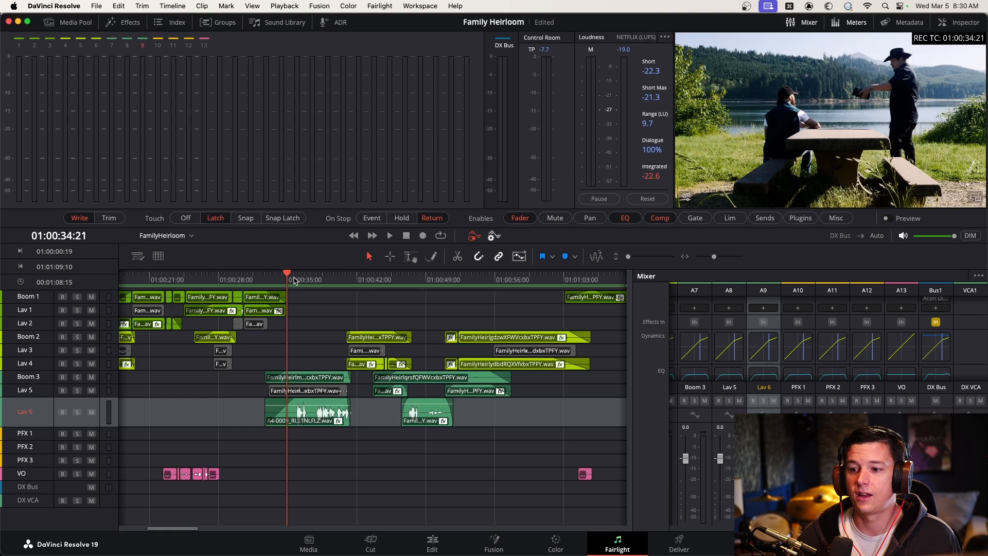
{"action": "left_click", "coordinate": [389, 234]}
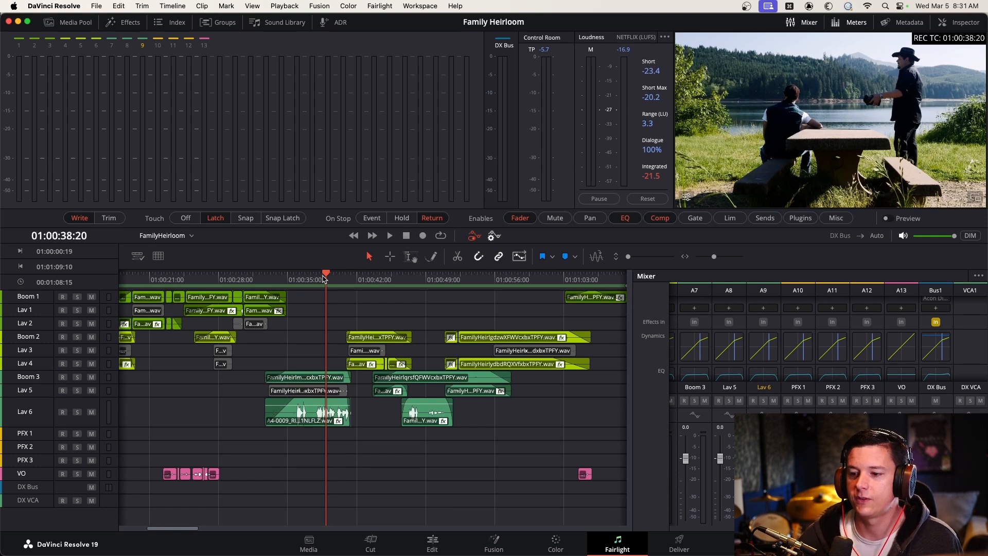
{"action": "mouse_move", "coordinate": [307, 353]}
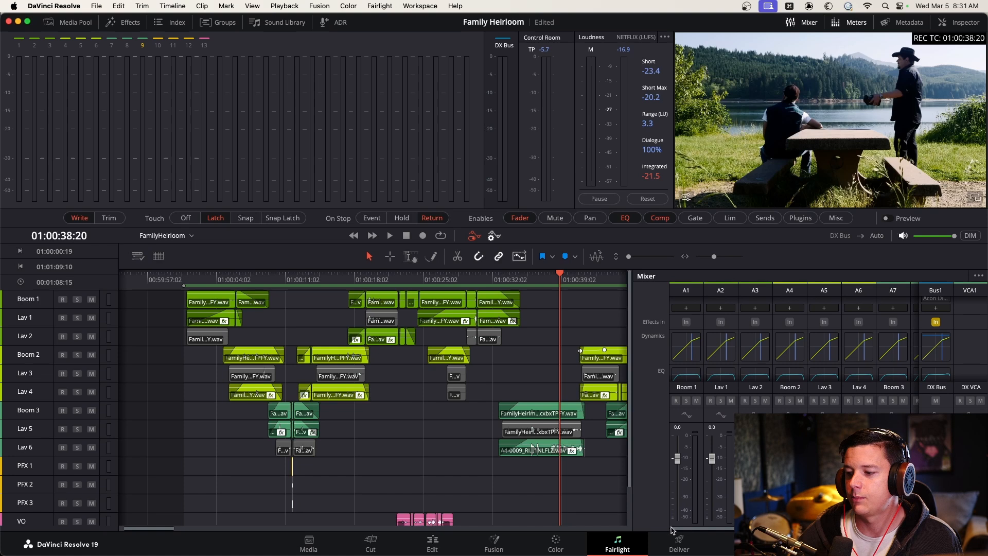
{"action": "mouse_move", "coordinate": [730, 361]}
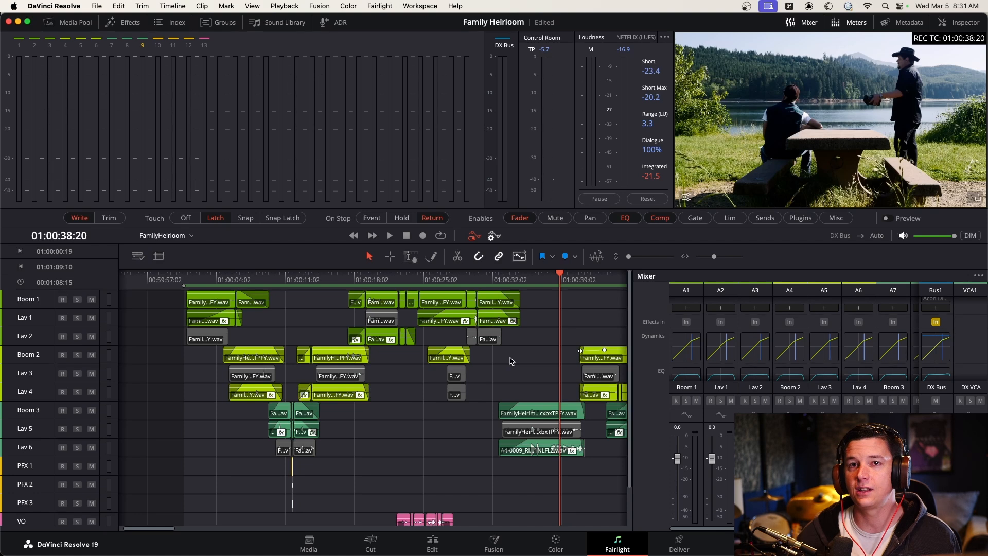
{"action": "mouse_move", "coordinate": [320, 303]}
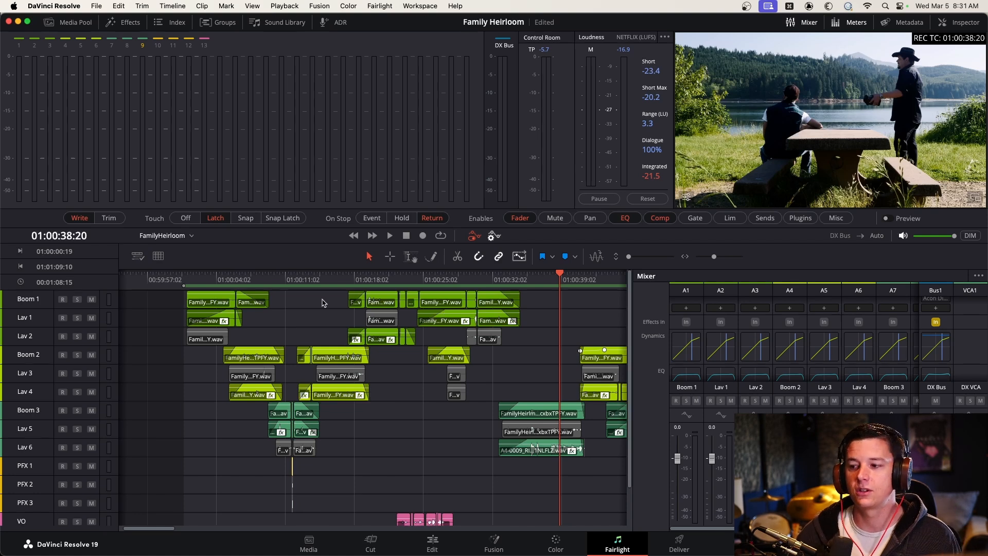
{"action": "mouse_move", "coordinate": [320, 313]}
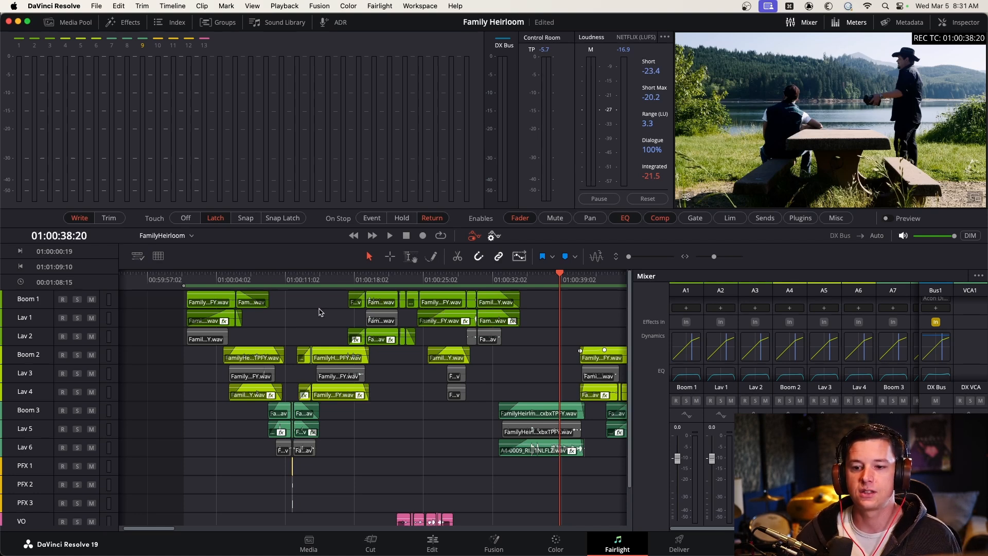